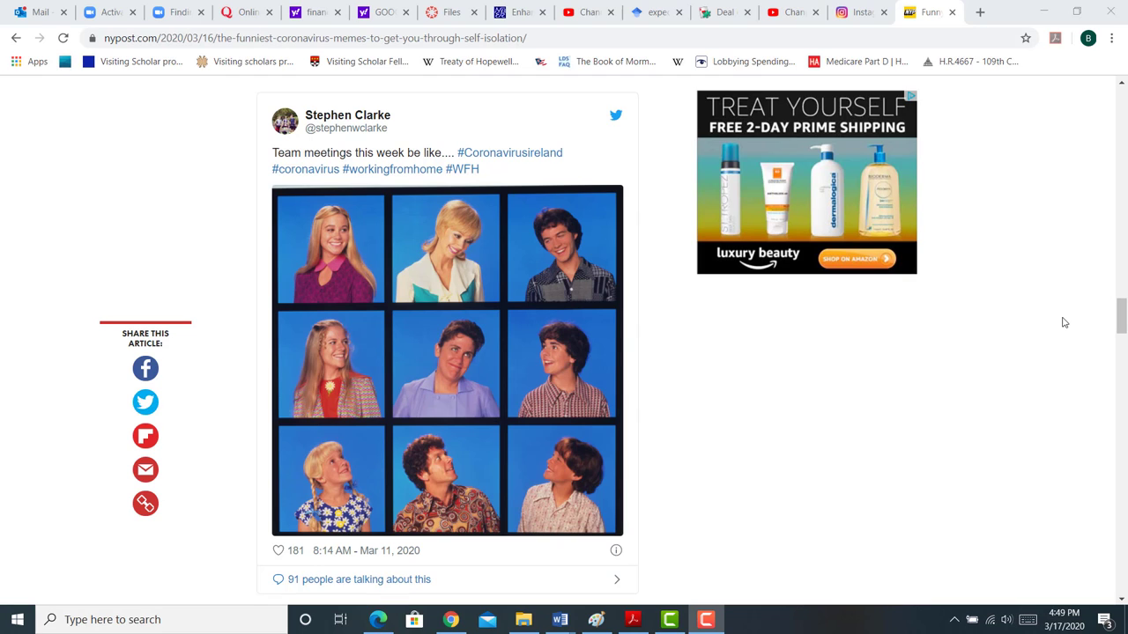
pyautogui.moveTo(509, 152)
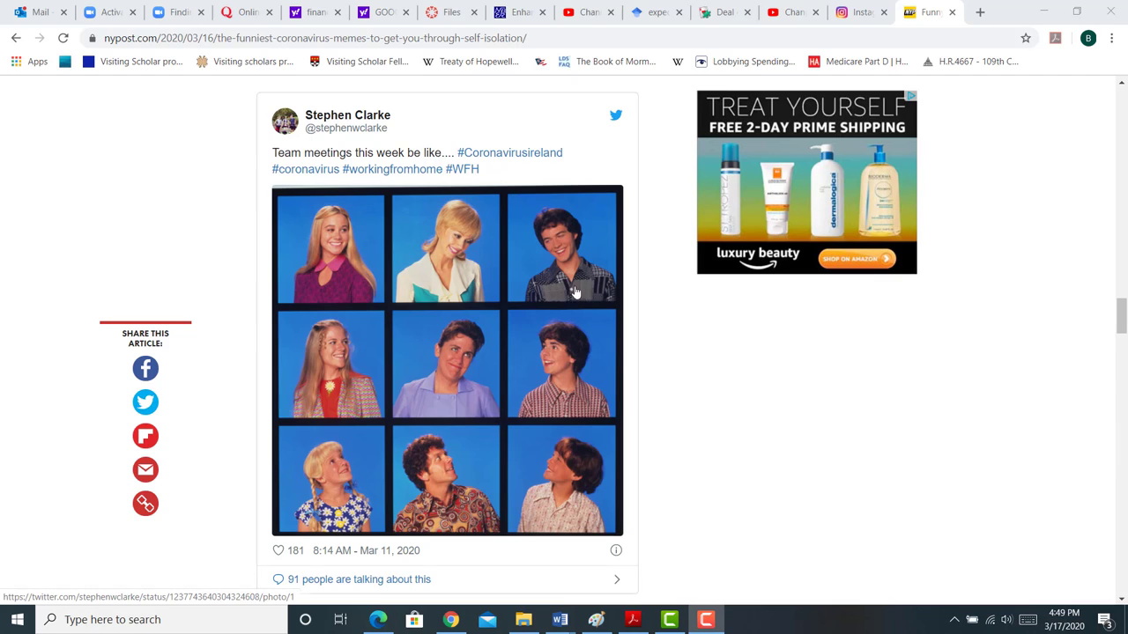
pyautogui.moveTo(794, 365)
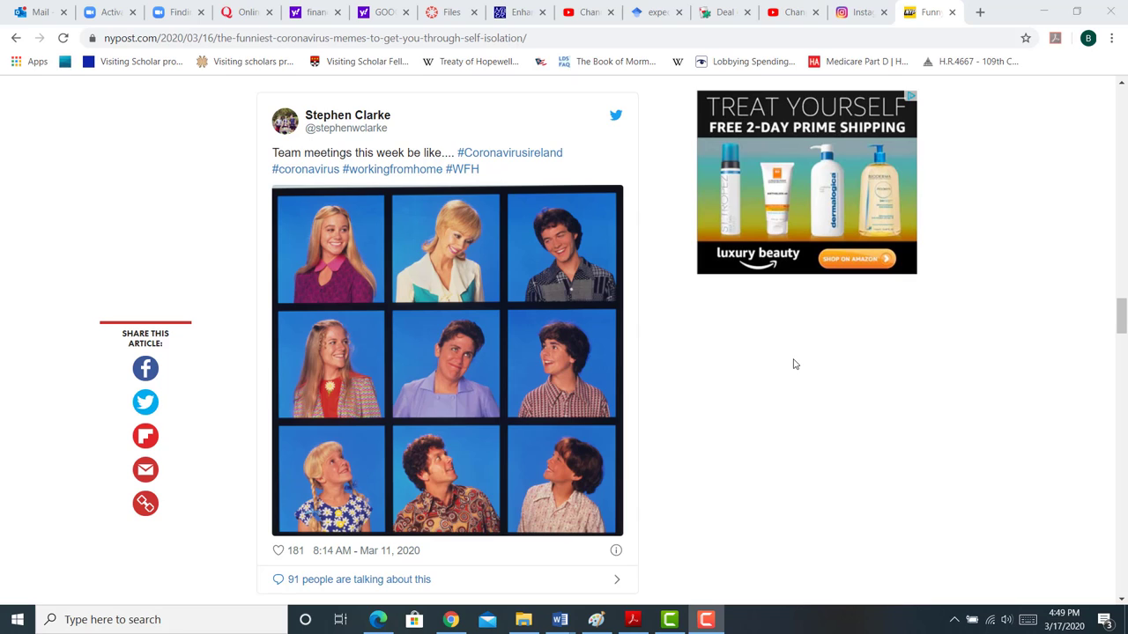
pyautogui.moveTo(1026, 371)
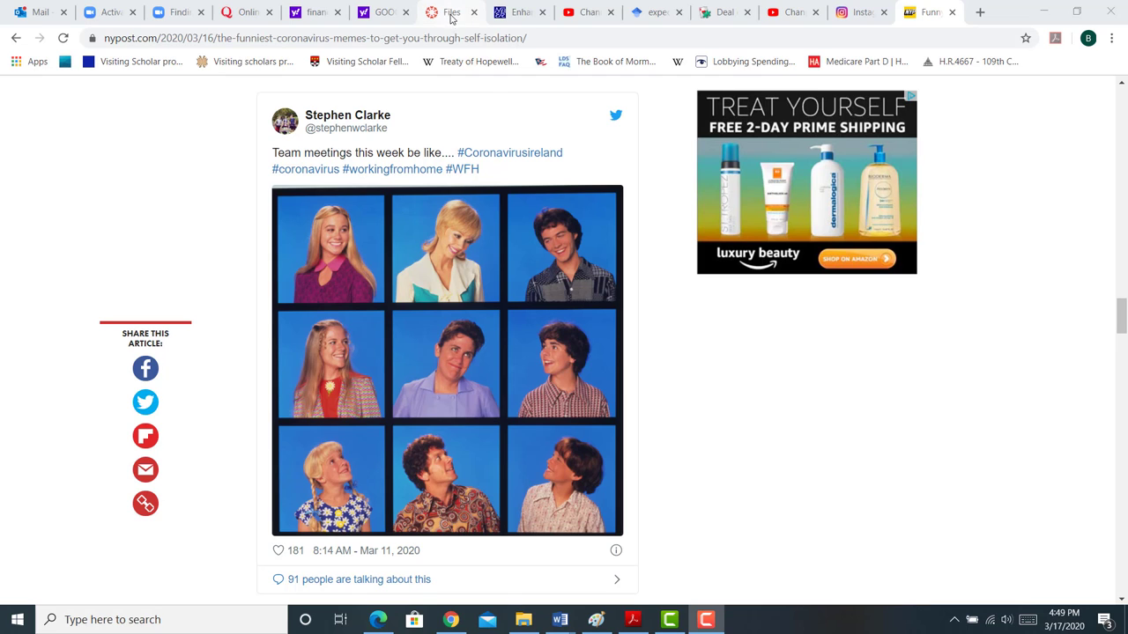
# Go up to the full FIN-5600-001 course Files list and open the Module 3 folder
pyautogui.click(450, 12)
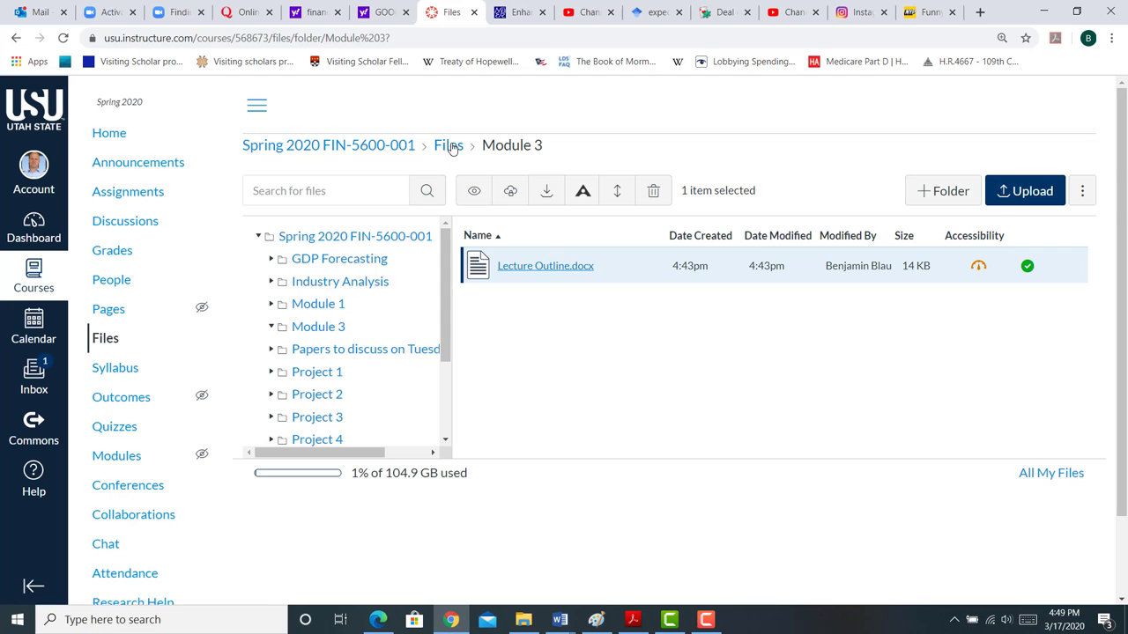
pyautogui.click(448, 145)
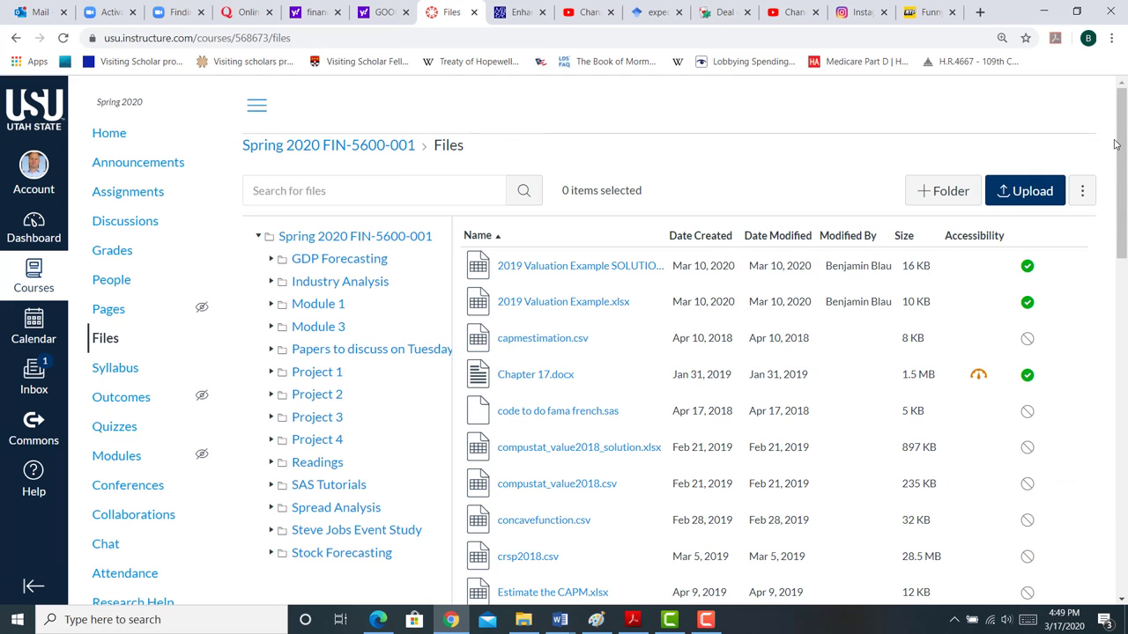
pyautogui.scroll(-3)
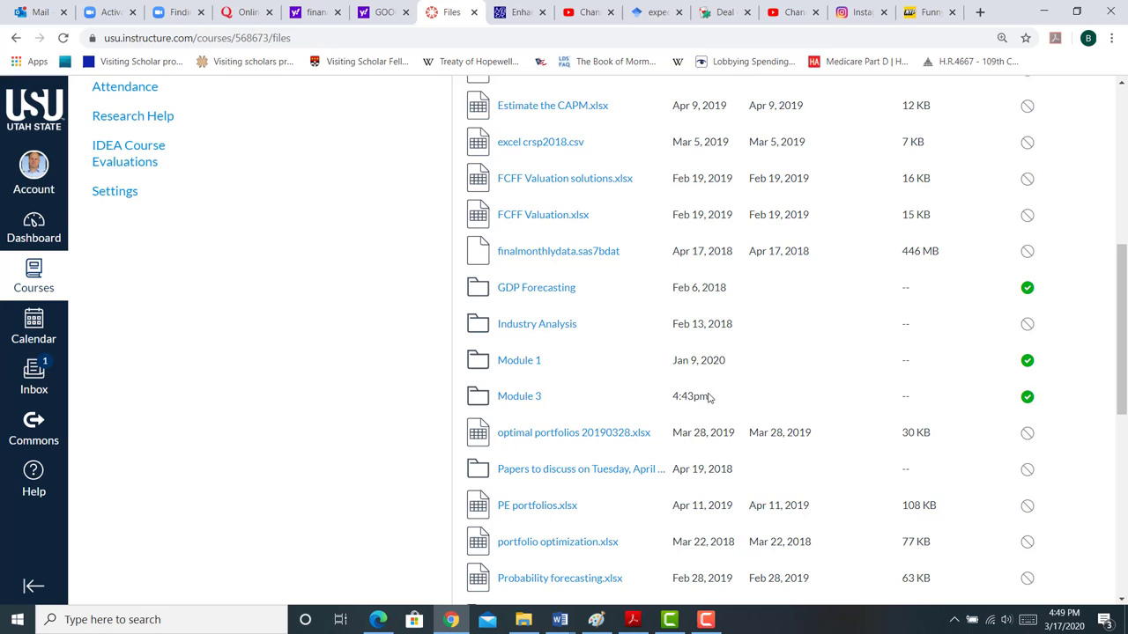
pyautogui.moveTo(519, 395)
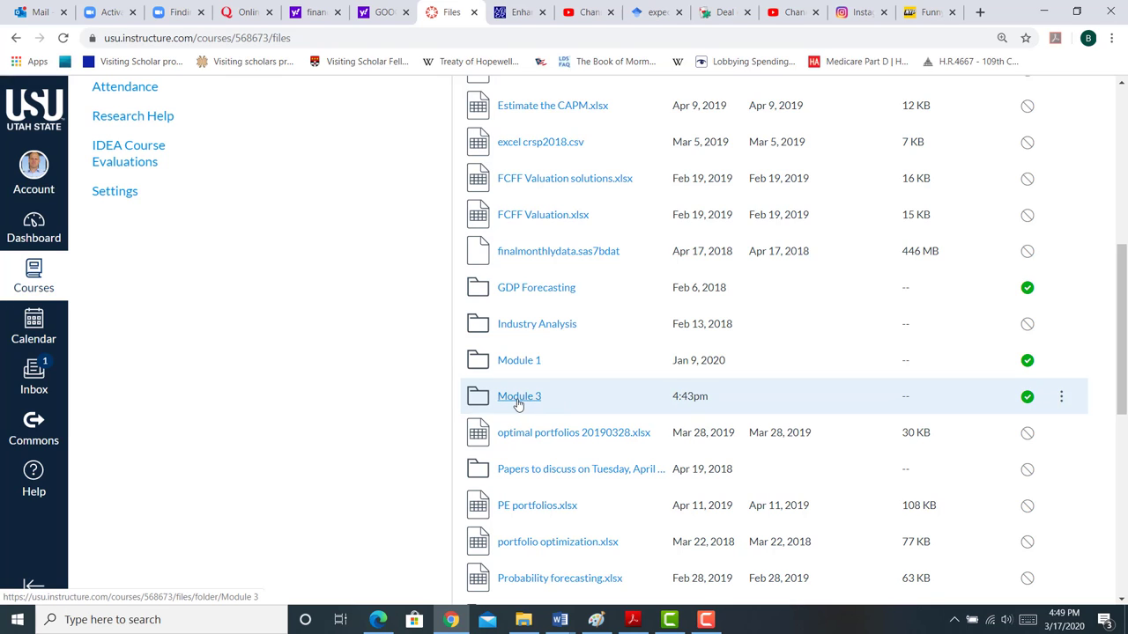
pyautogui.moveTo(518, 398)
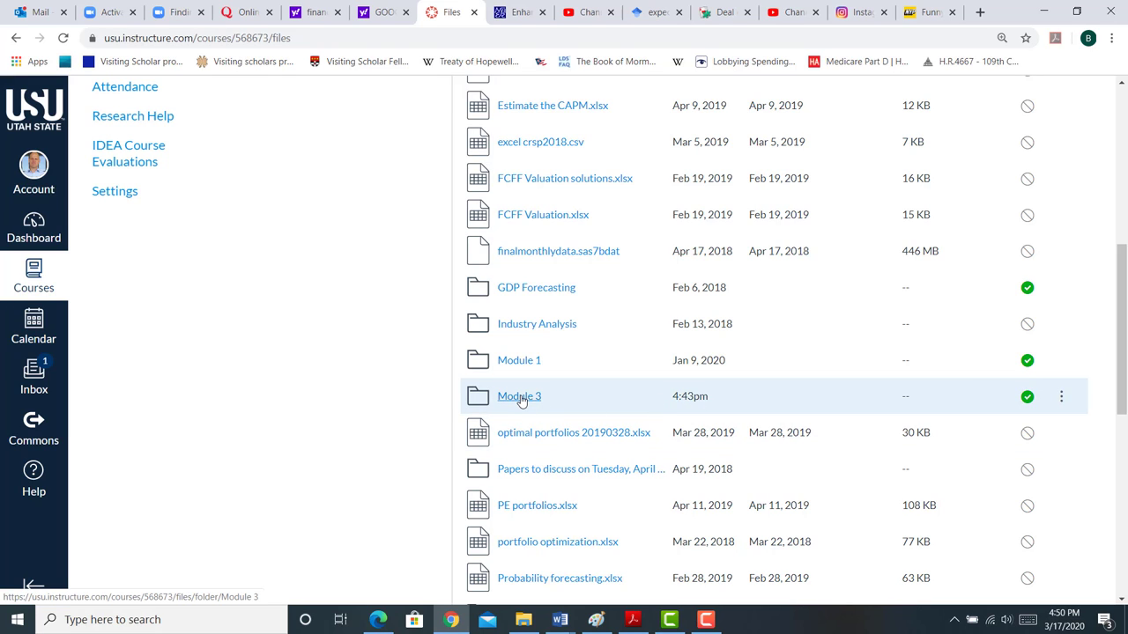
pyautogui.moveTo(504, 420)
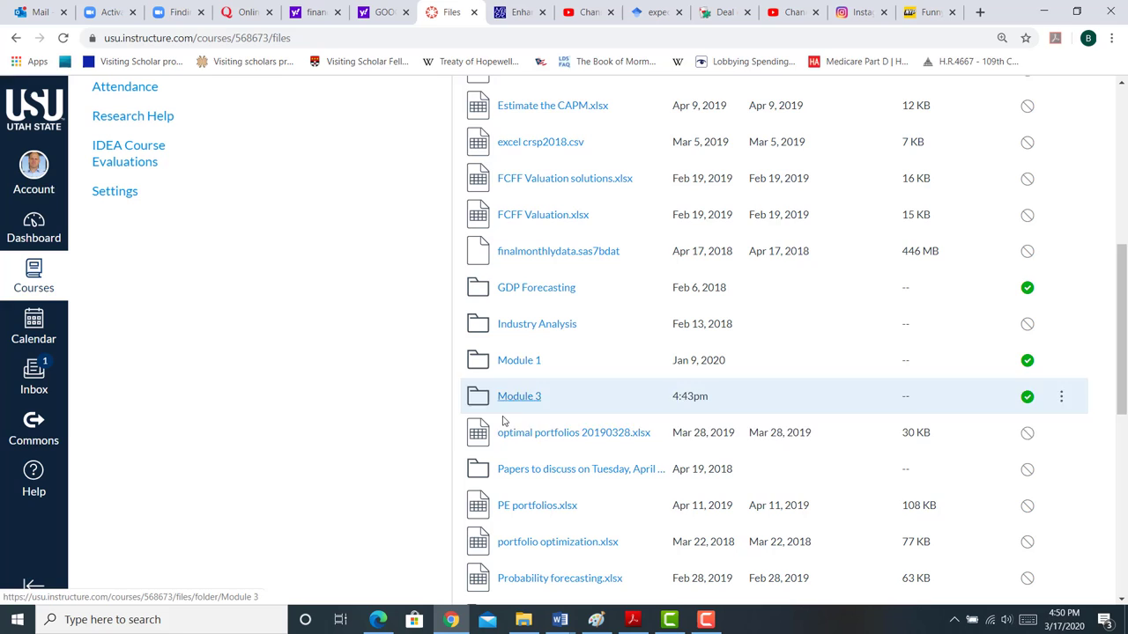
pyautogui.moveTo(519, 414)
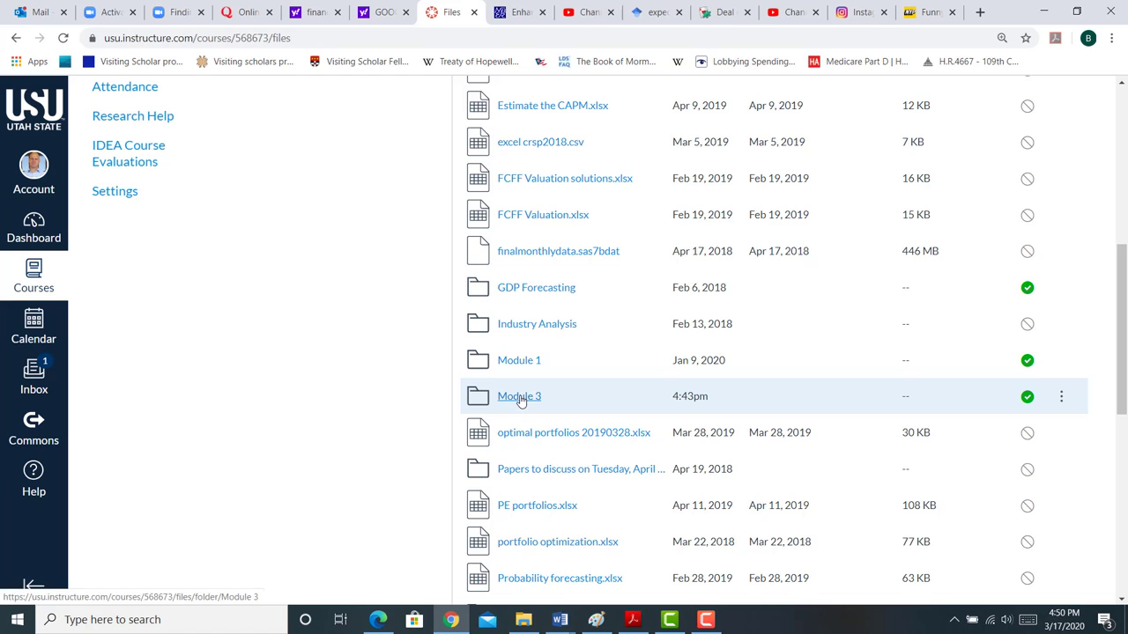
pyautogui.click(519, 396)
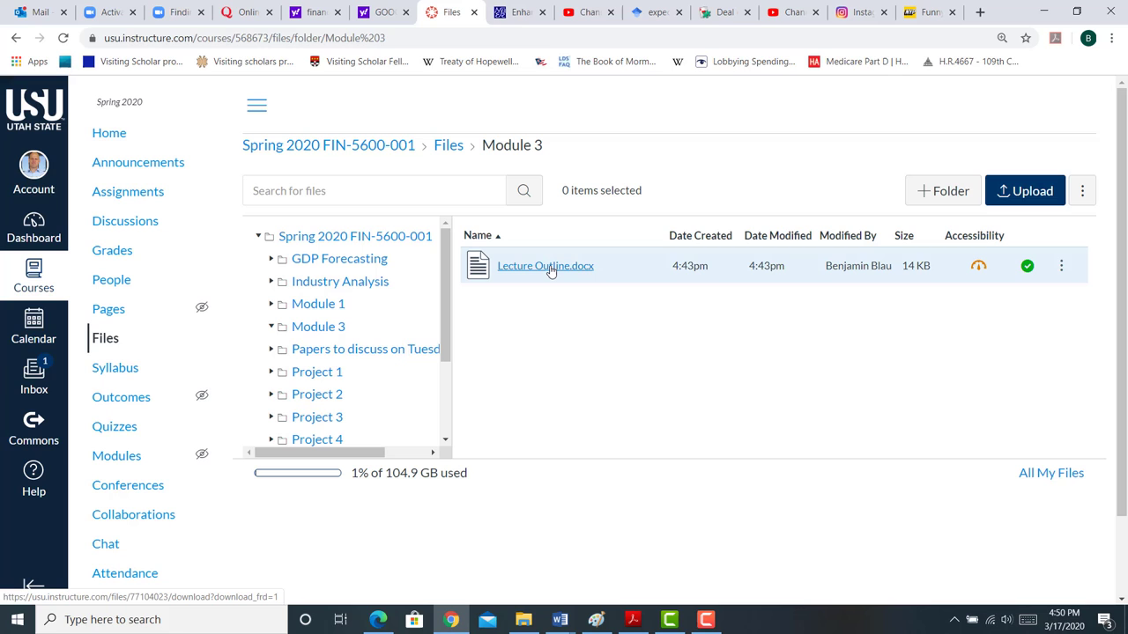
# Preview Lecture Outline.docx and highlight its class period dates
pyautogui.click(544, 265)
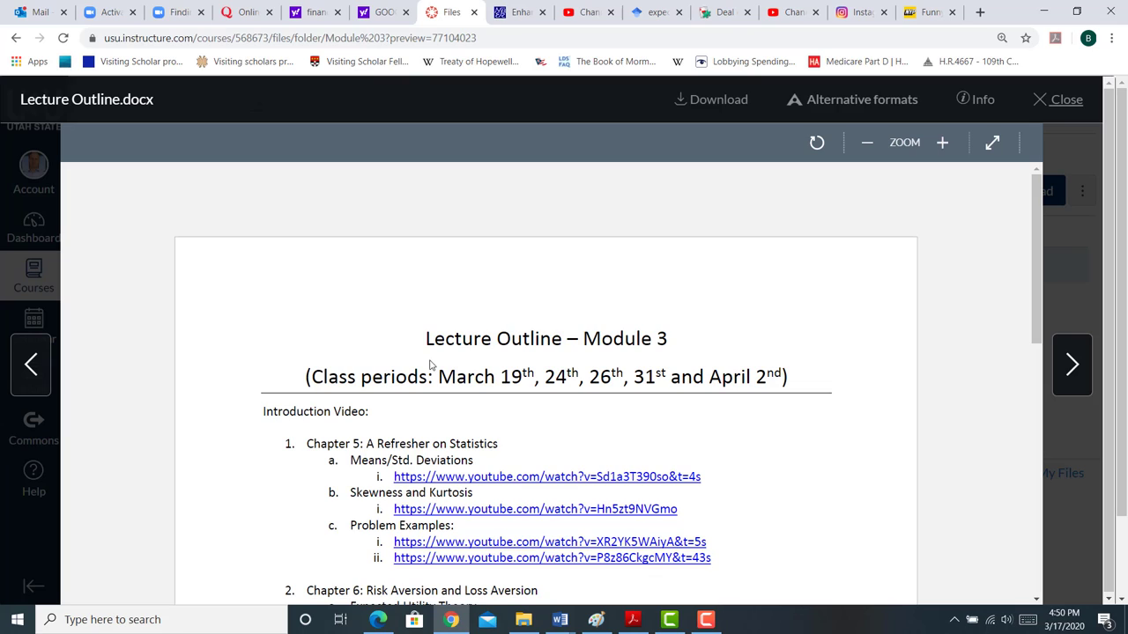
pyautogui.moveTo(432, 366)
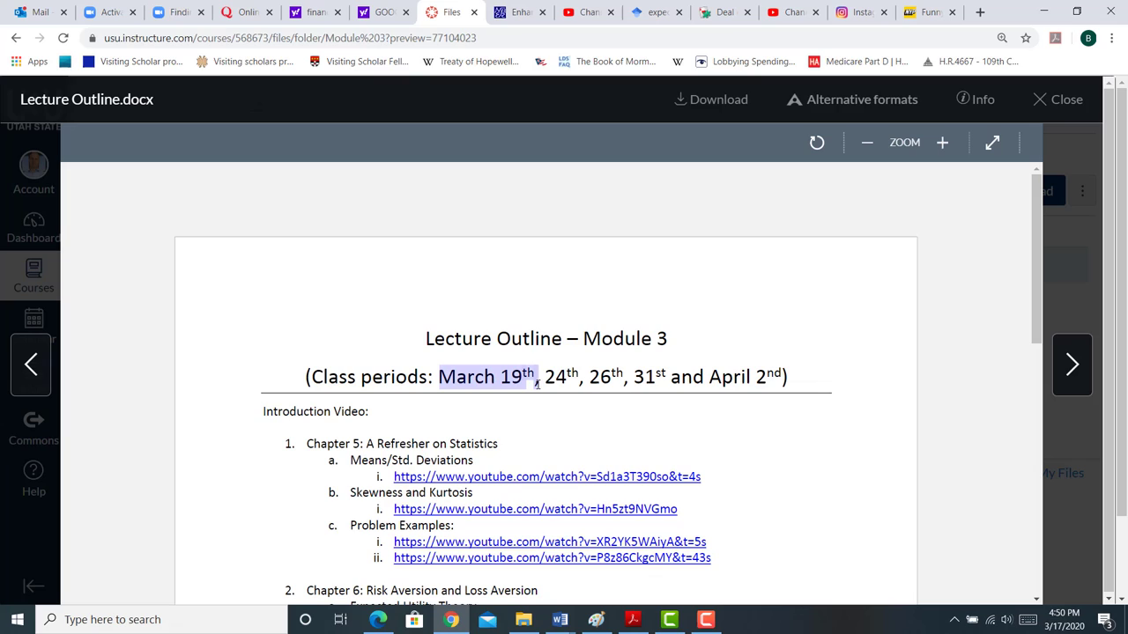
pyautogui.moveTo(538, 376); pyautogui.dragTo(659, 377)
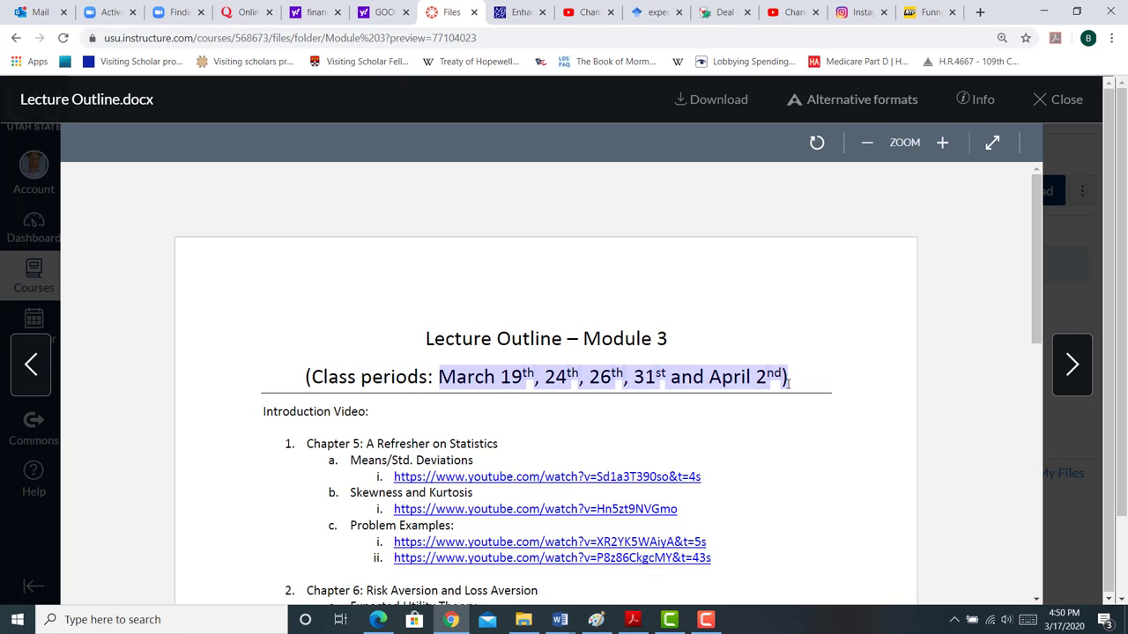
pyautogui.moveTo(1044, 227)
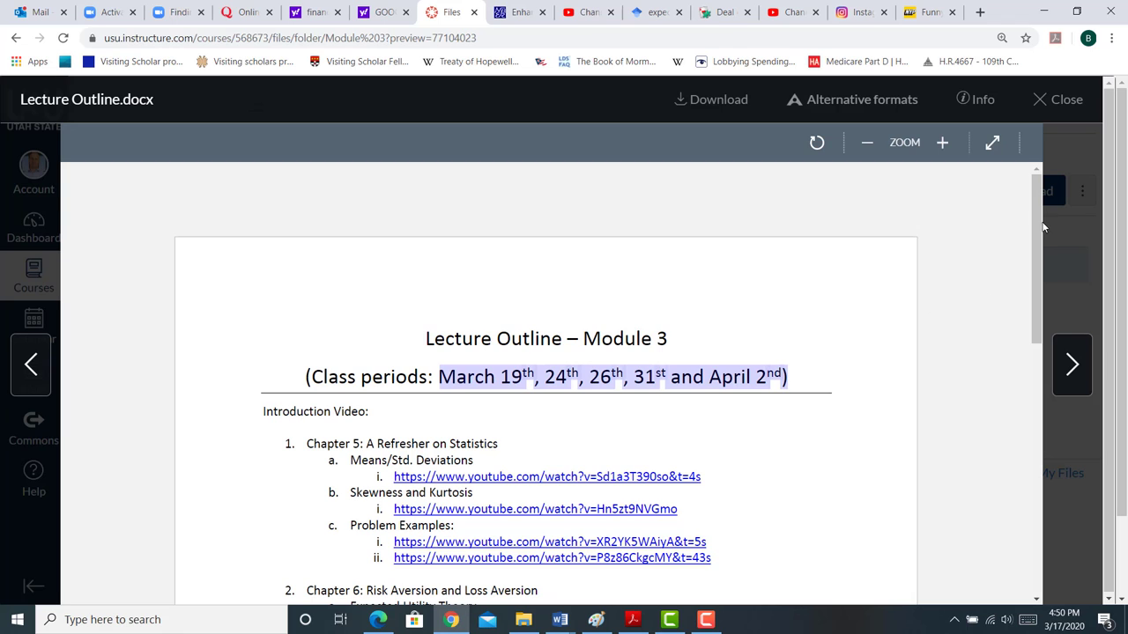
pyautogui.scroll(-3)
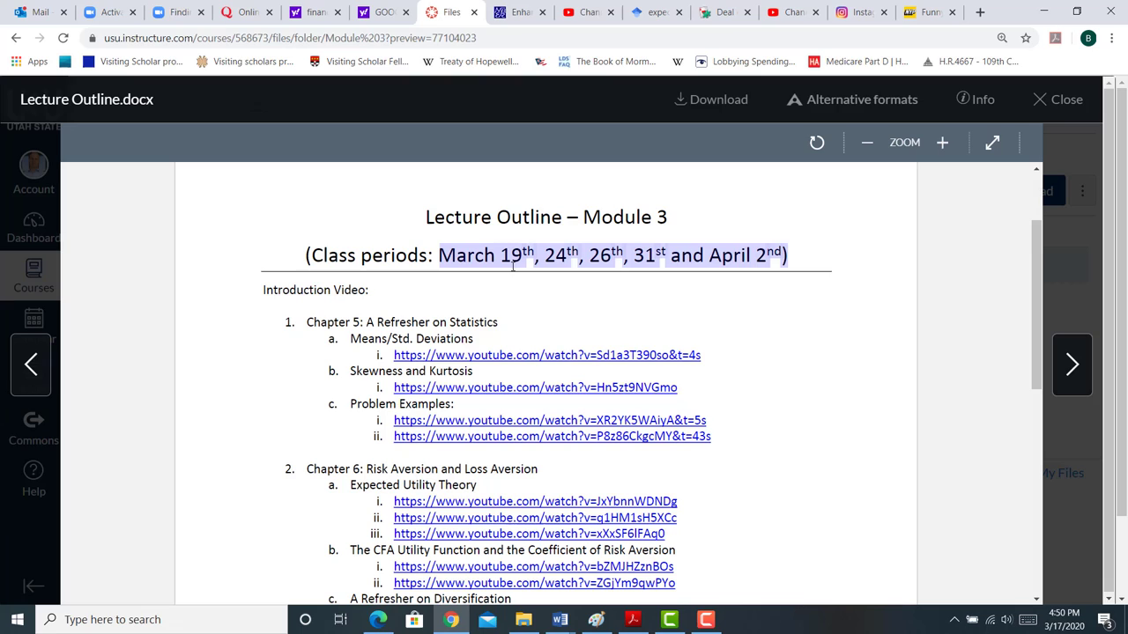
pyautogui.moveTo(664, 270)
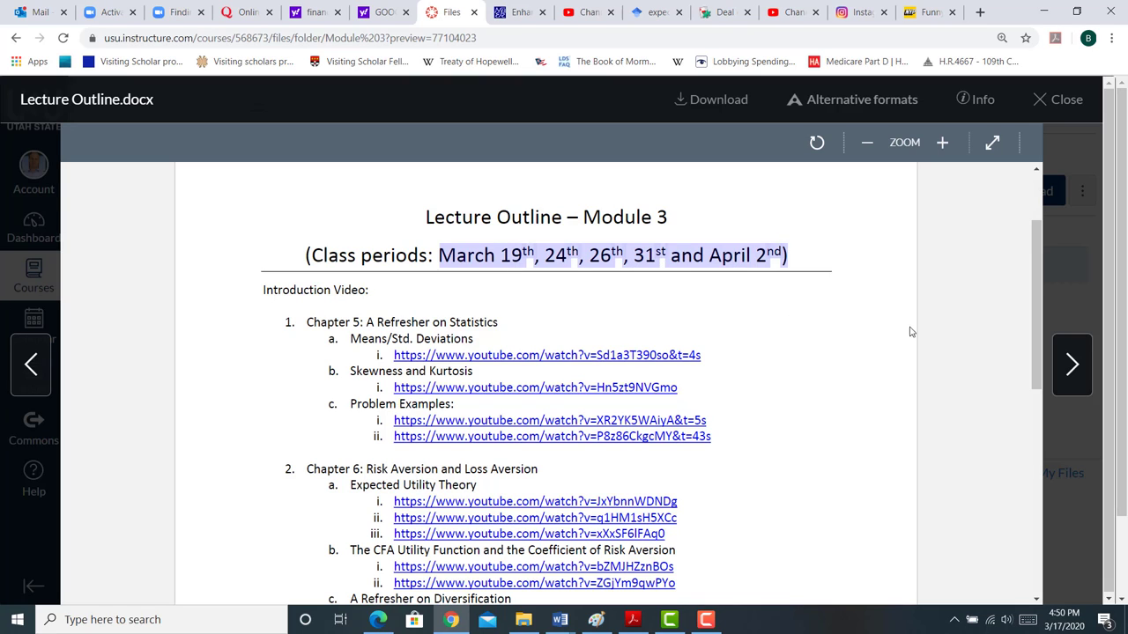
# Scroll through the outline's Module 3 chapter lists and YouTube video links
pyautogui.scroll(-3)
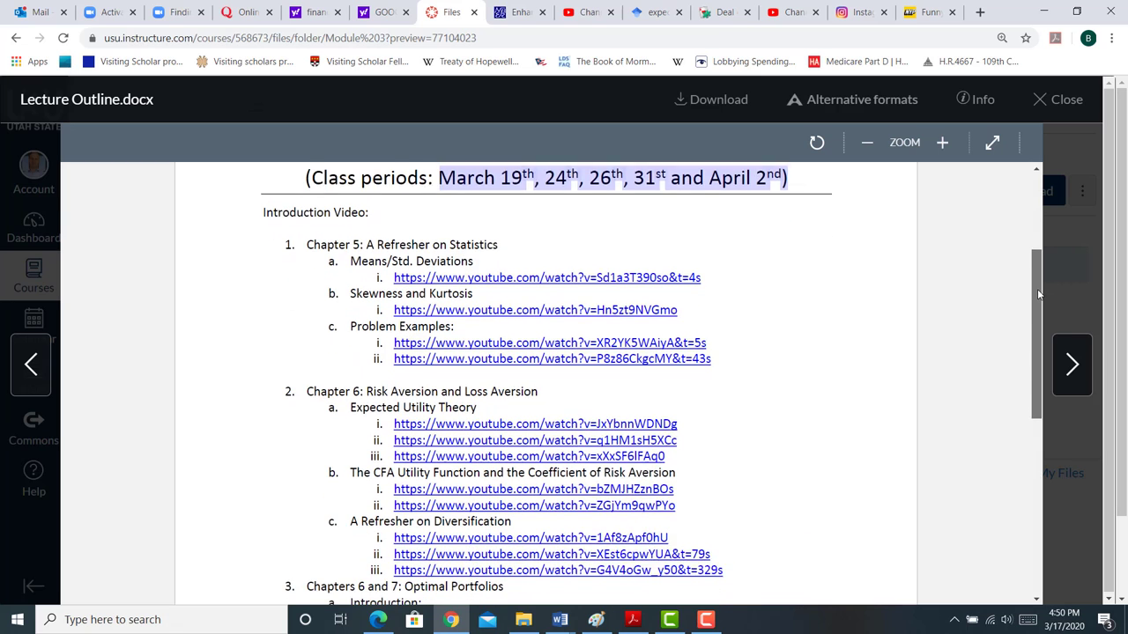
pyautogui.scroll(-3)
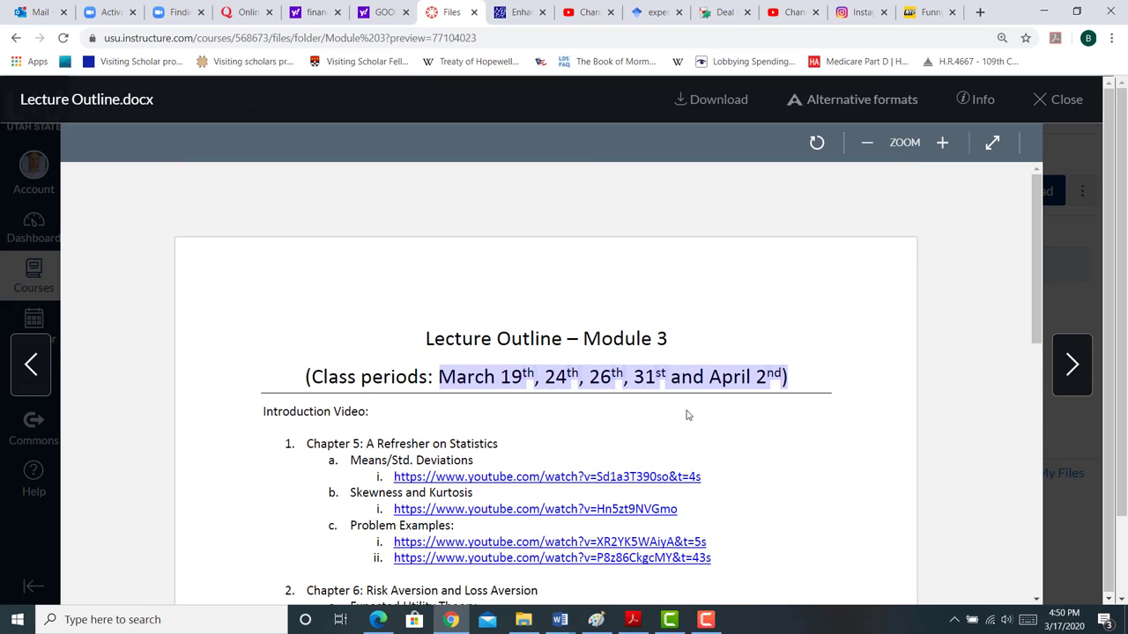
pyautogui.moveTo(731, 436)
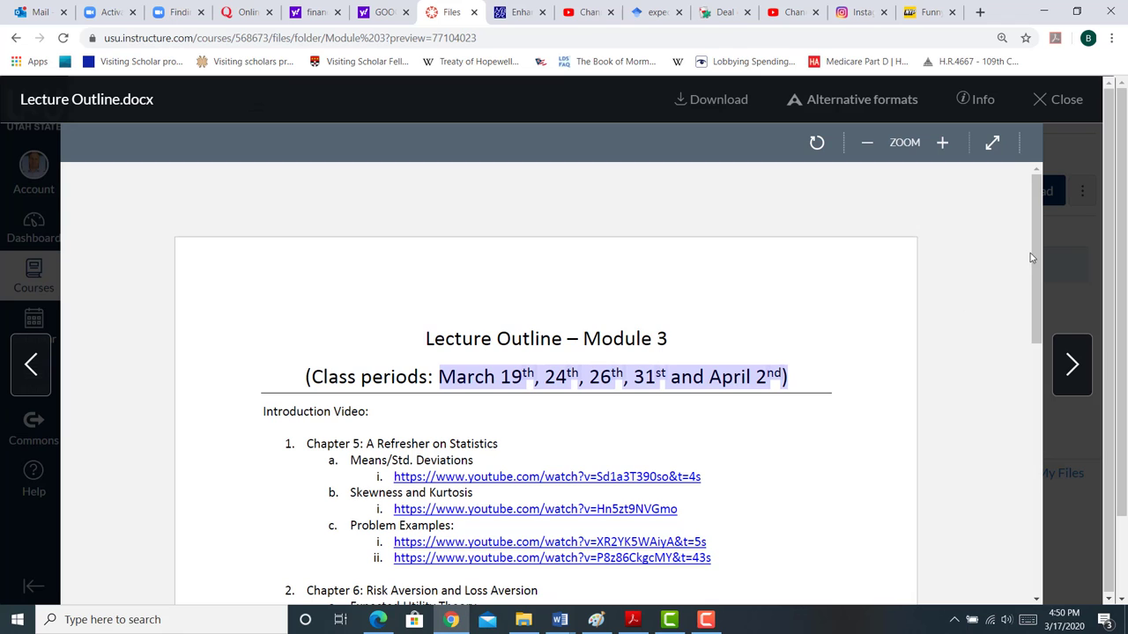
pyautogui.scroll(-3)
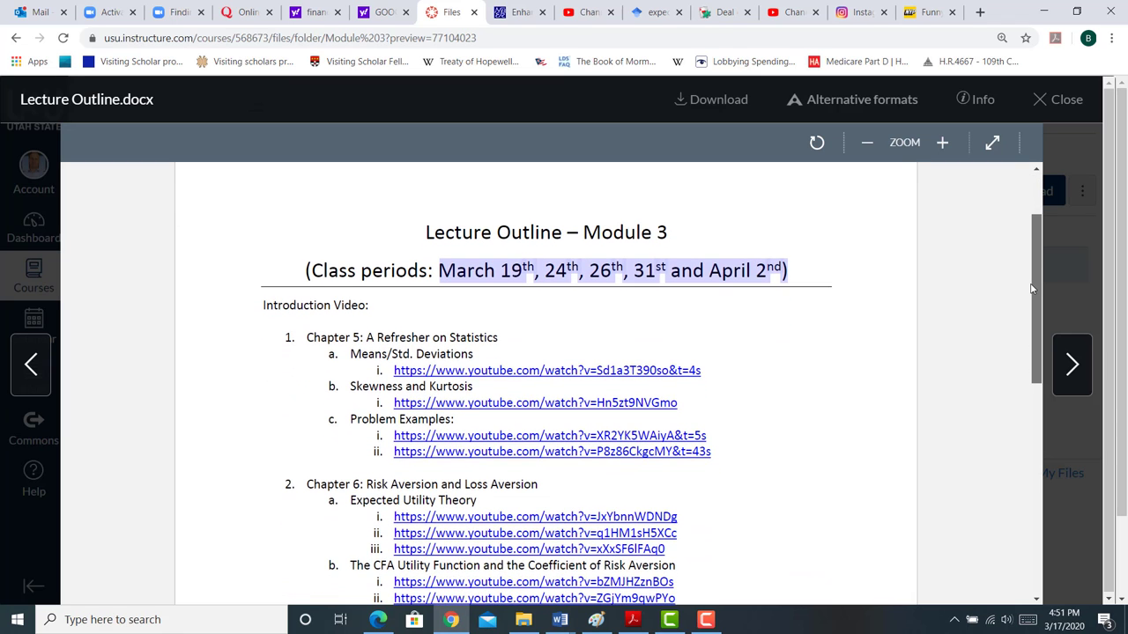
pyautogui.scroll(-3)
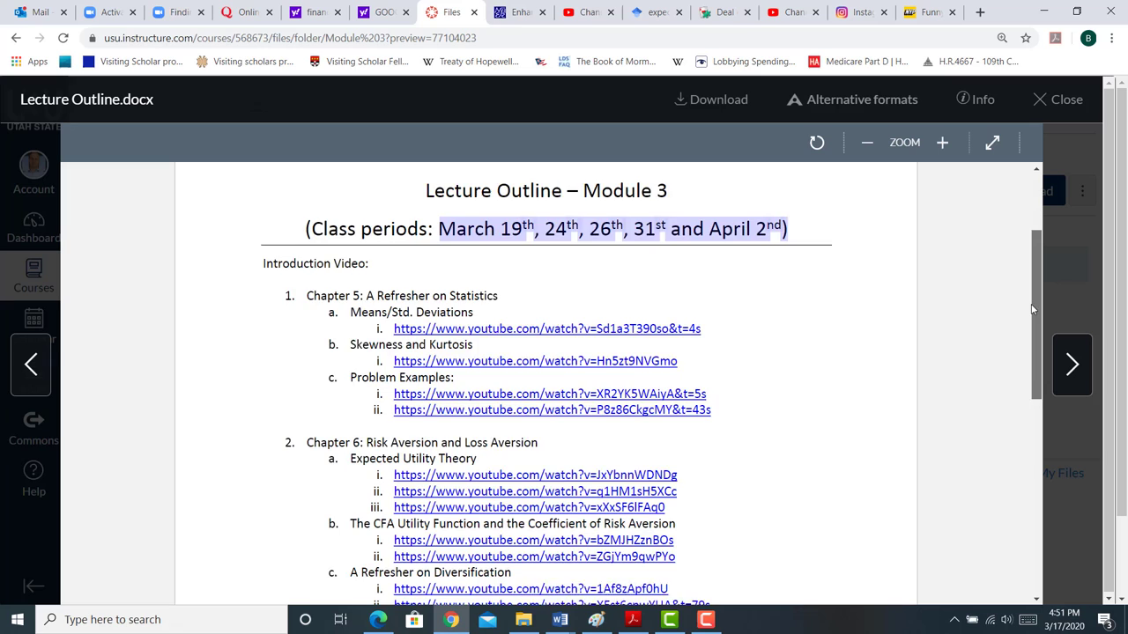
pyautogui.scroll(-3)
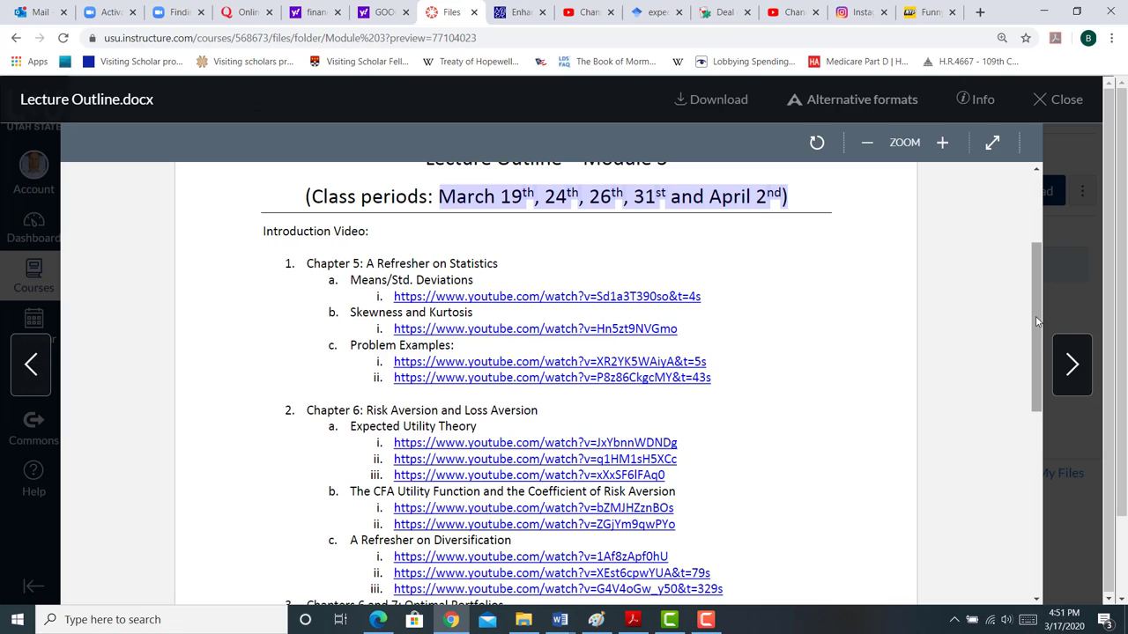
pyautogui.scroll(-3)
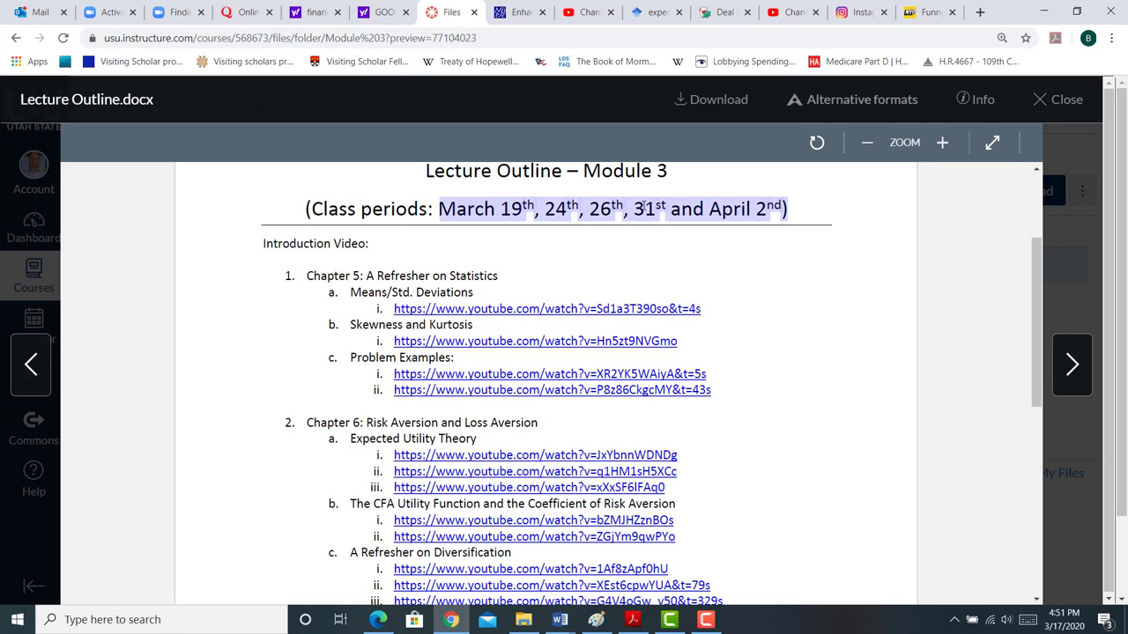
pyautogui.scroll(-3)
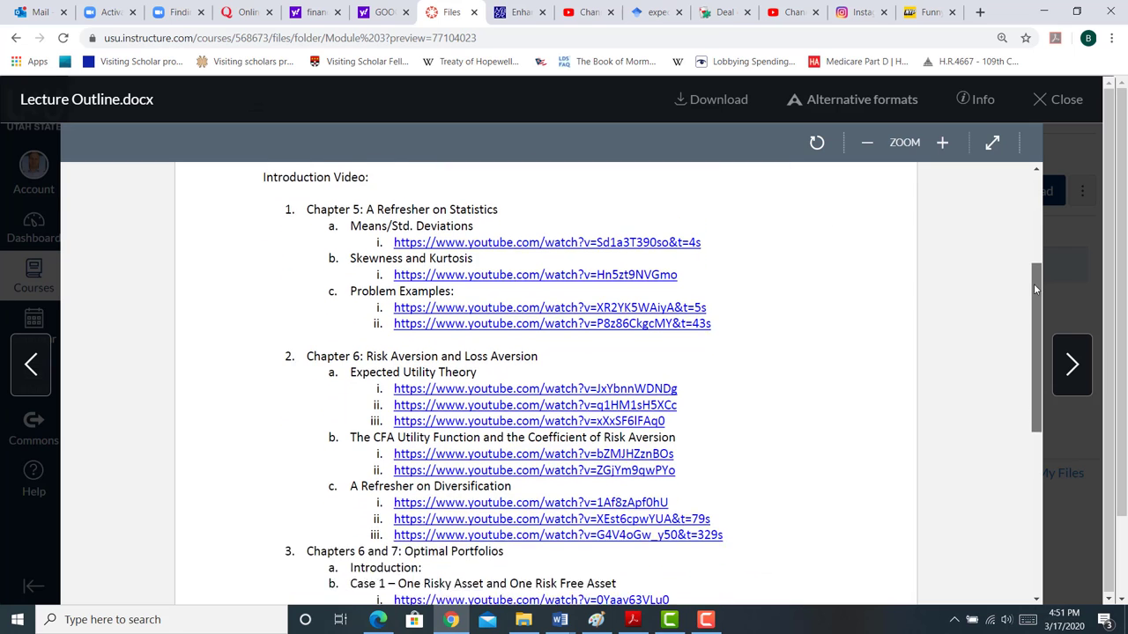
pyautogui.scroll(-3)
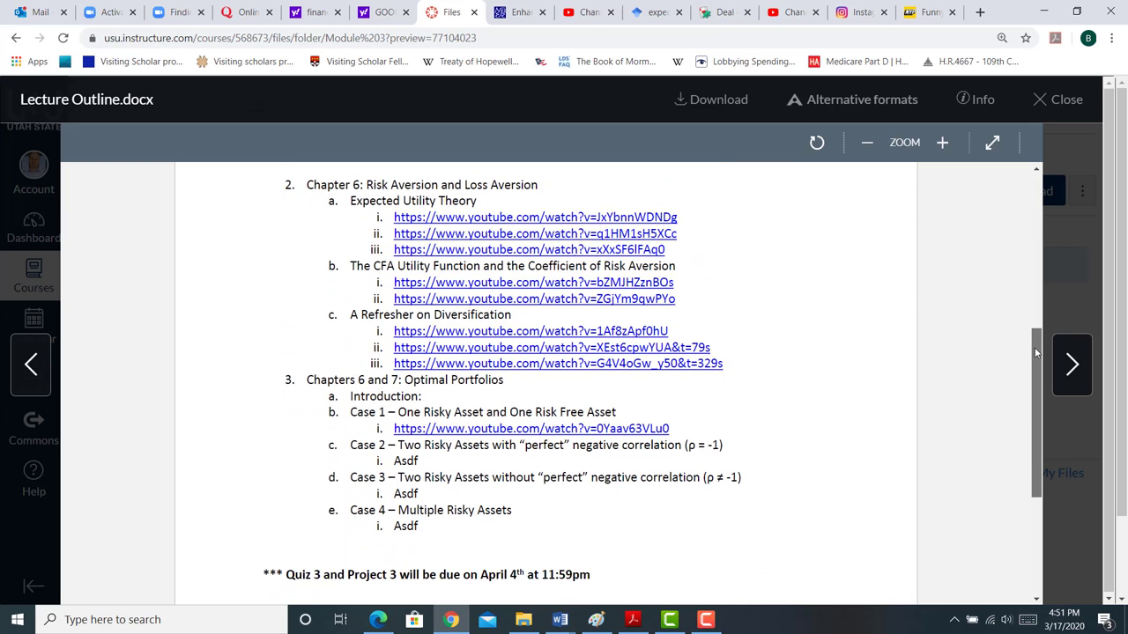
pyautogui.scroll(-3)
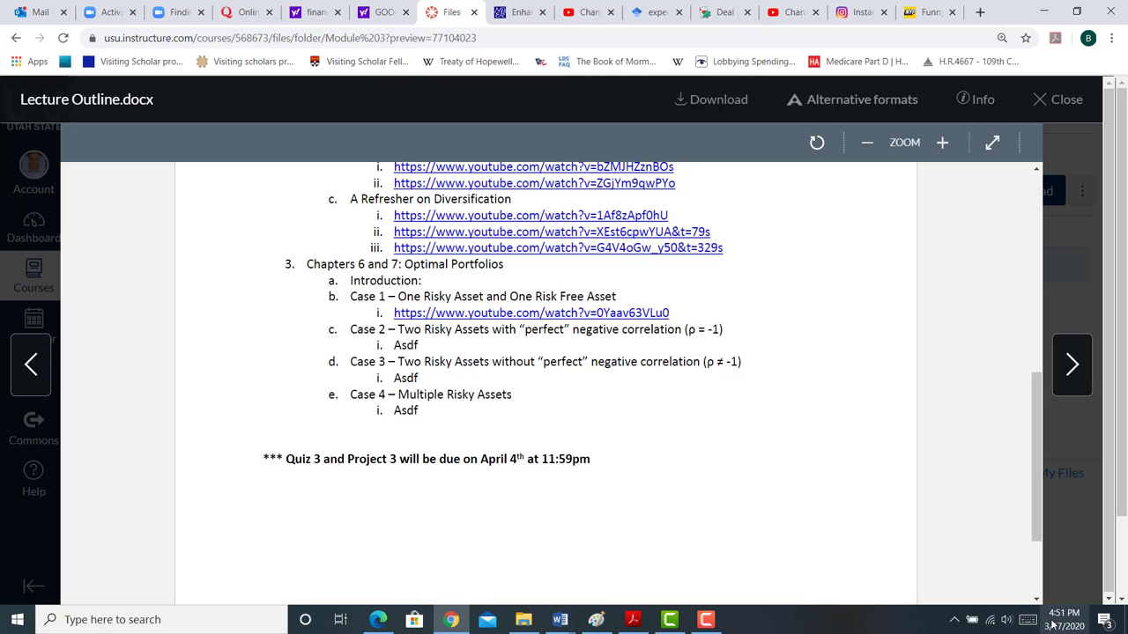
pyautogui.click(1063, 613)
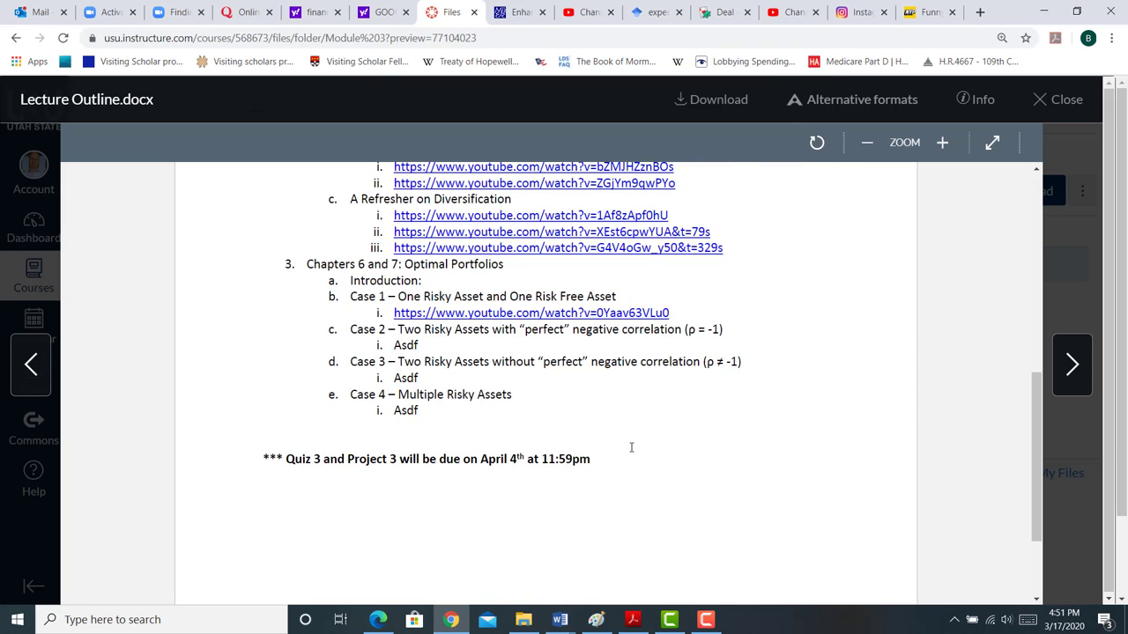
pyautogui.moveTo(517, 450)
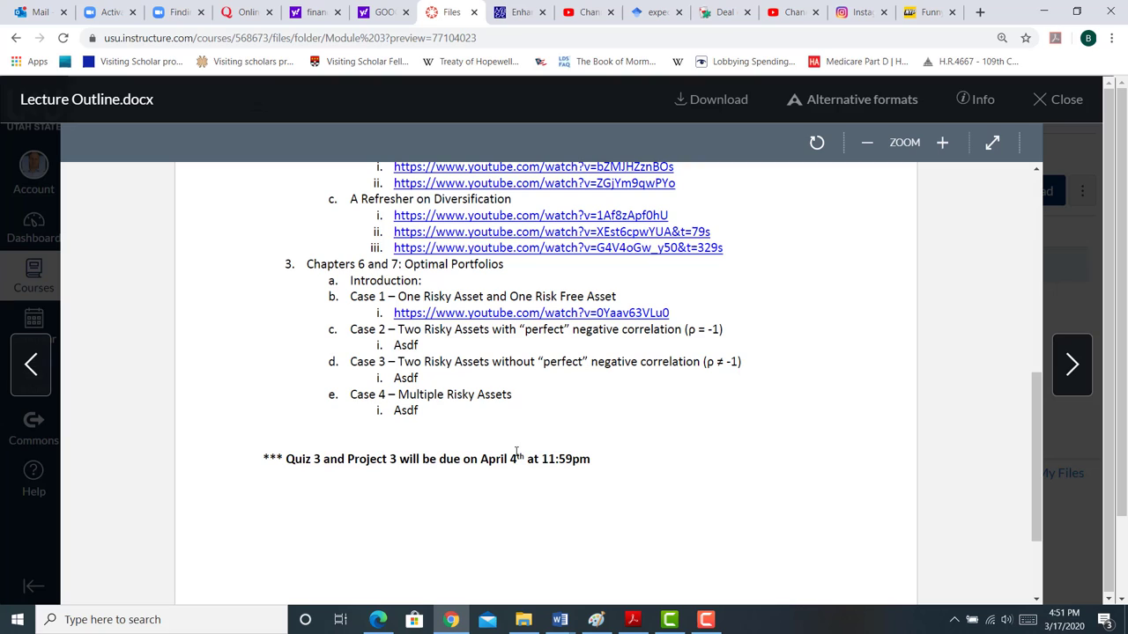
pyautogui.moveTo(529, 469)
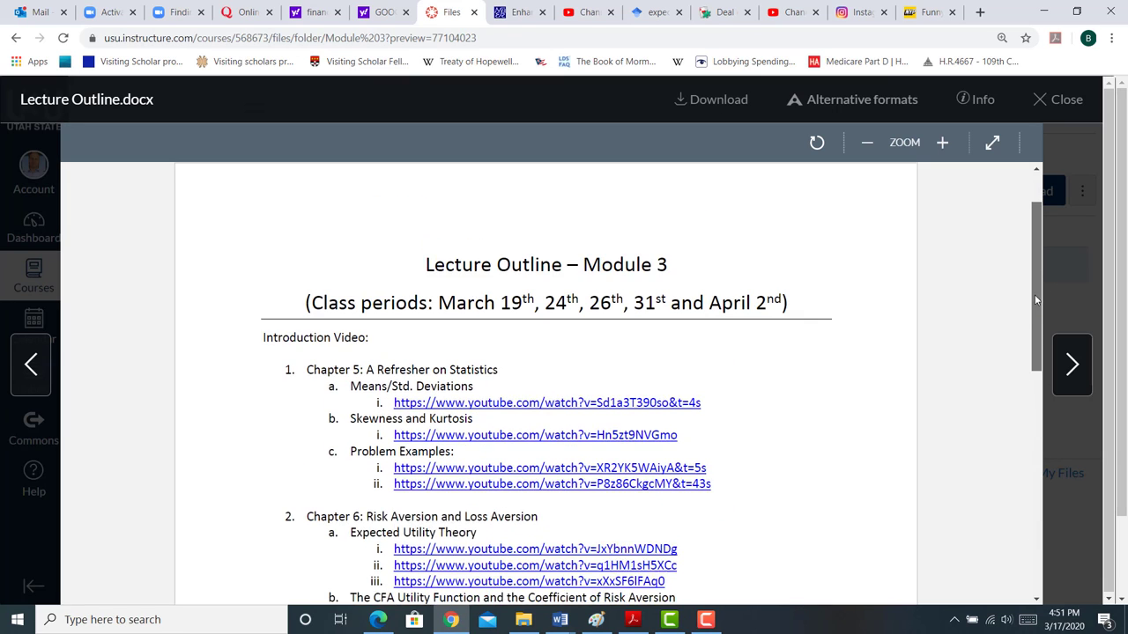
pyautogui.scroll(-3)
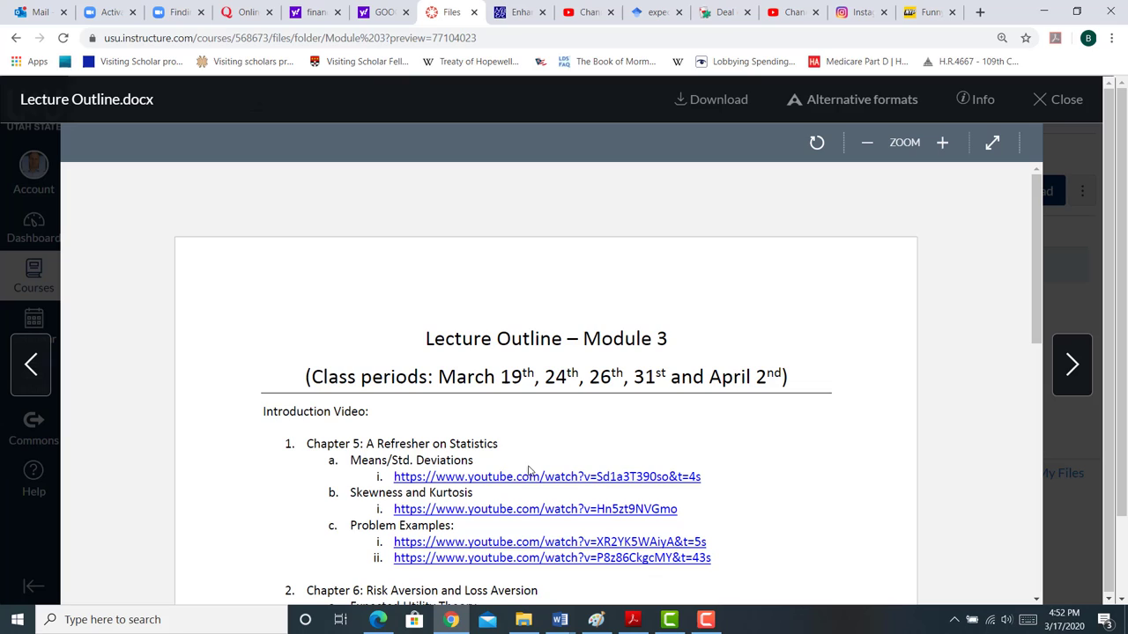
pyautogui.moveTo(1017, 244)
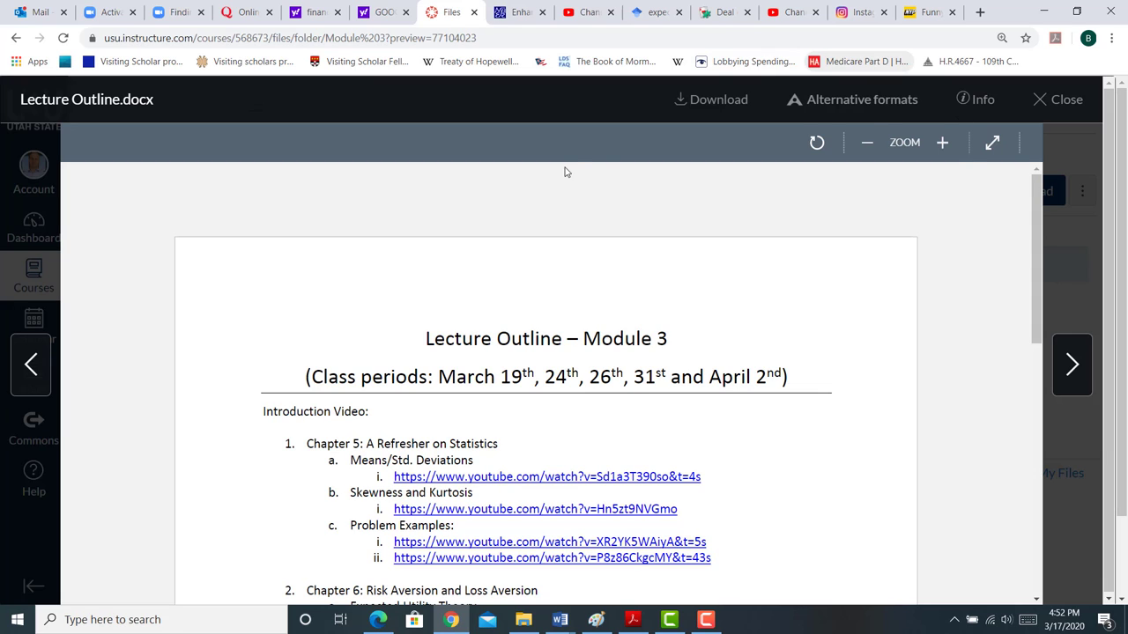
# Close the Lecture Outline preview and go to the course Chat page
pyautogui.click(1056, 98)
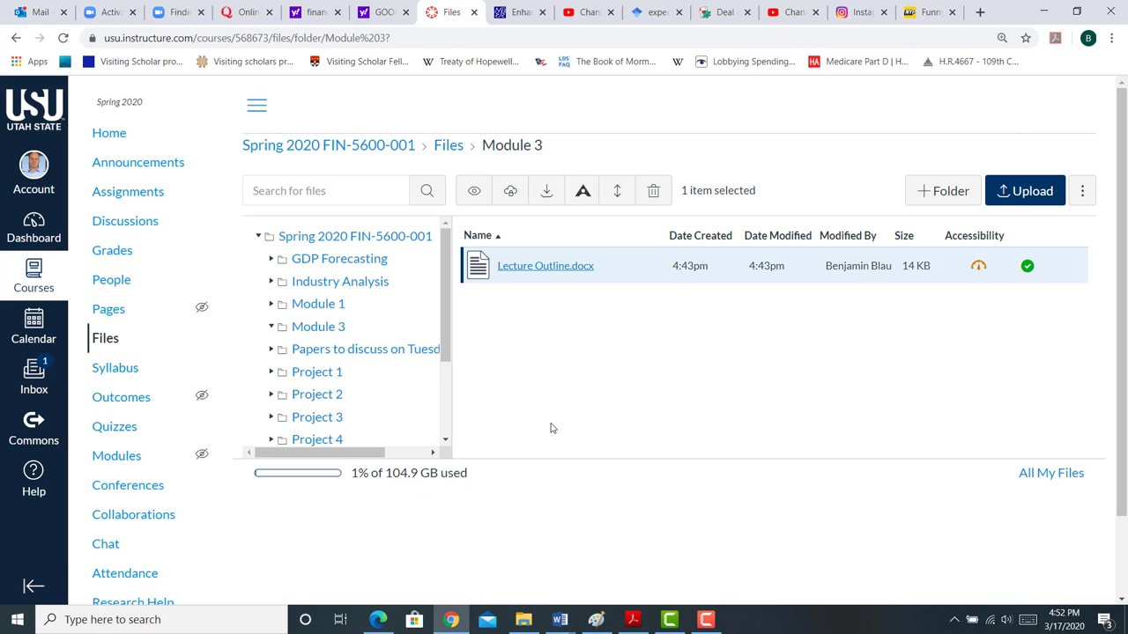
pyautogui.moveTo(606, 452)
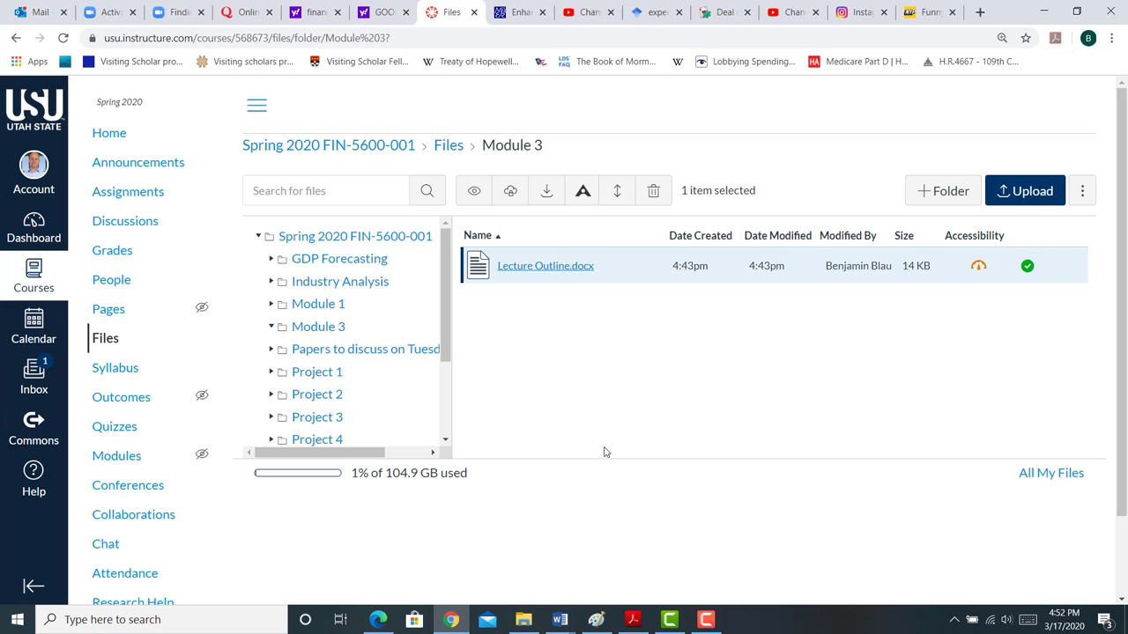
pyautogui.click(105, 544)
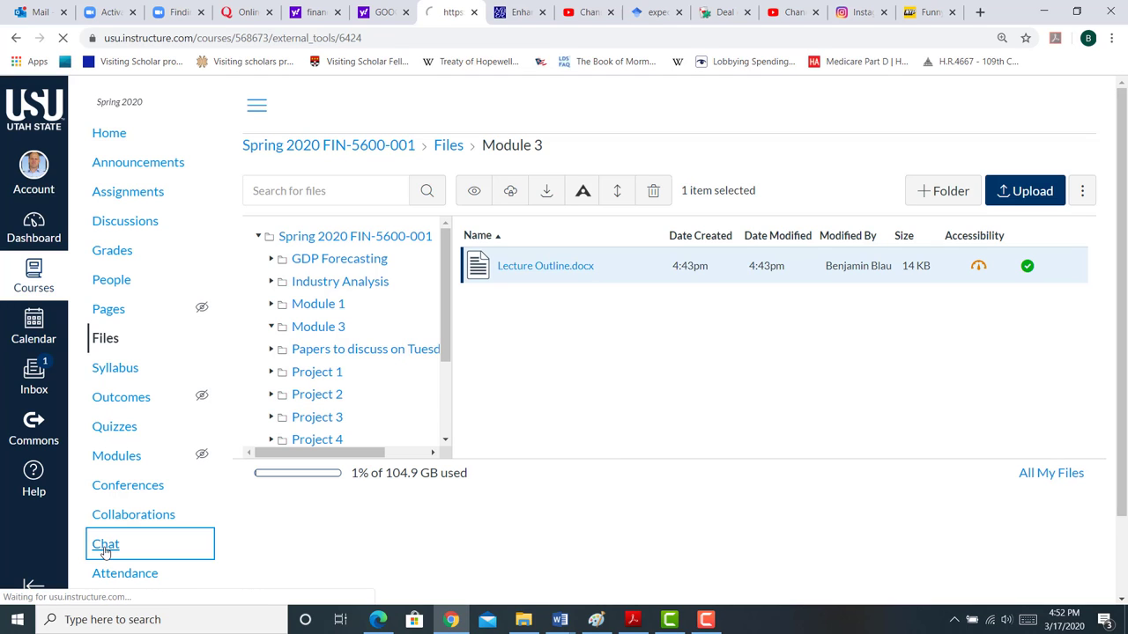
# Send 'Office hours start now' as an instructor message in Course Chat
pyautogui.click(105, 544)
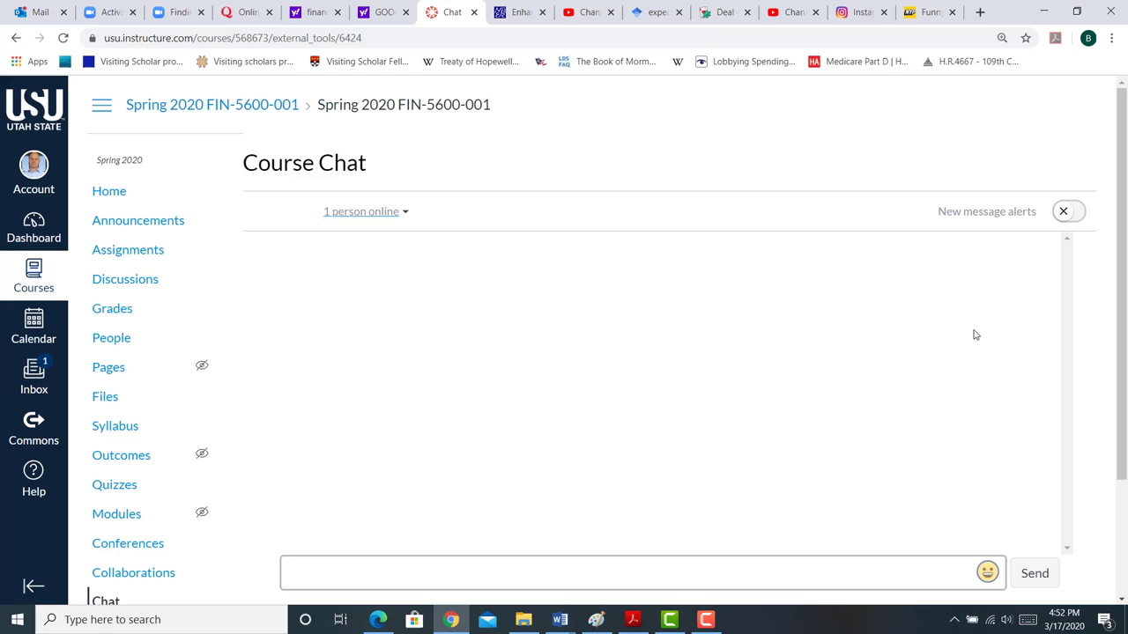
pyautogui.scroll(-3)
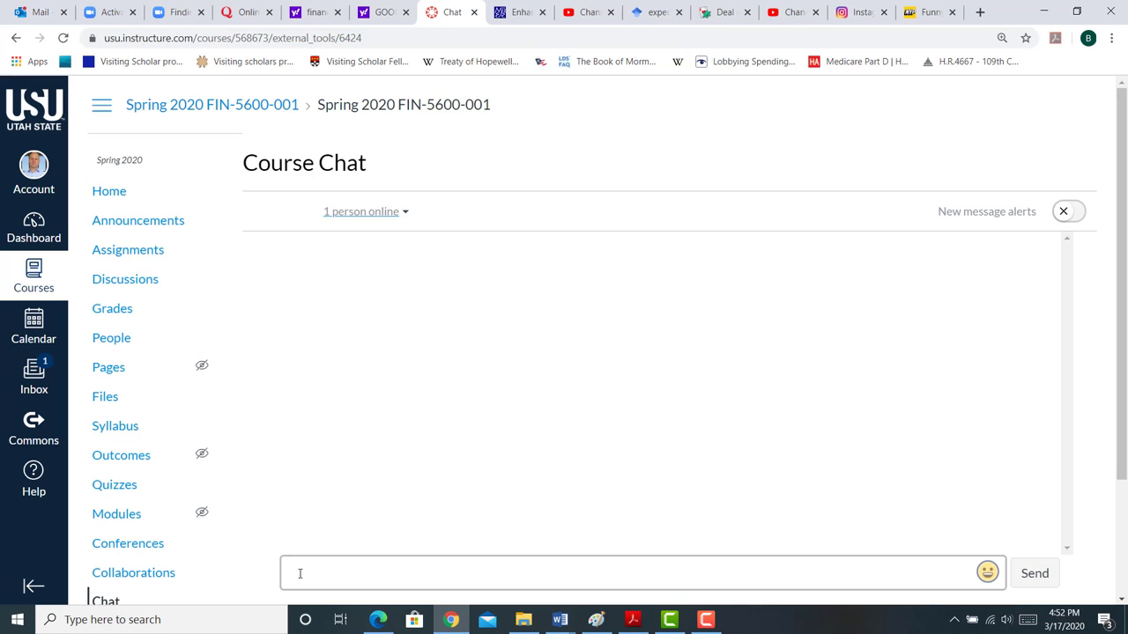
pyautogui.write('Office')
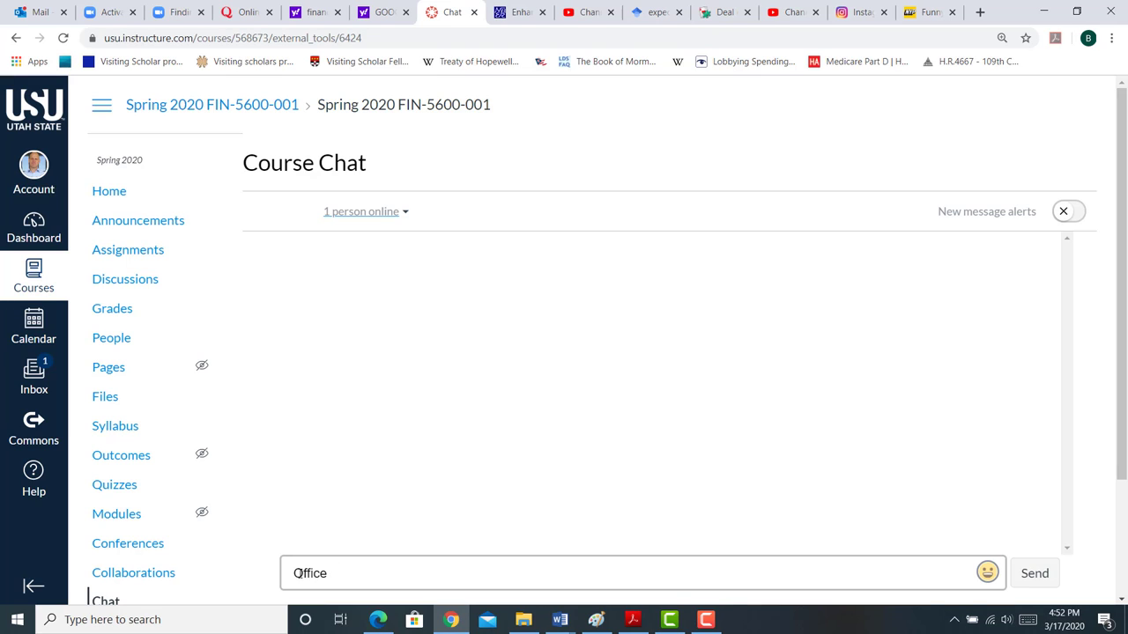
pyautogui.write('hours')
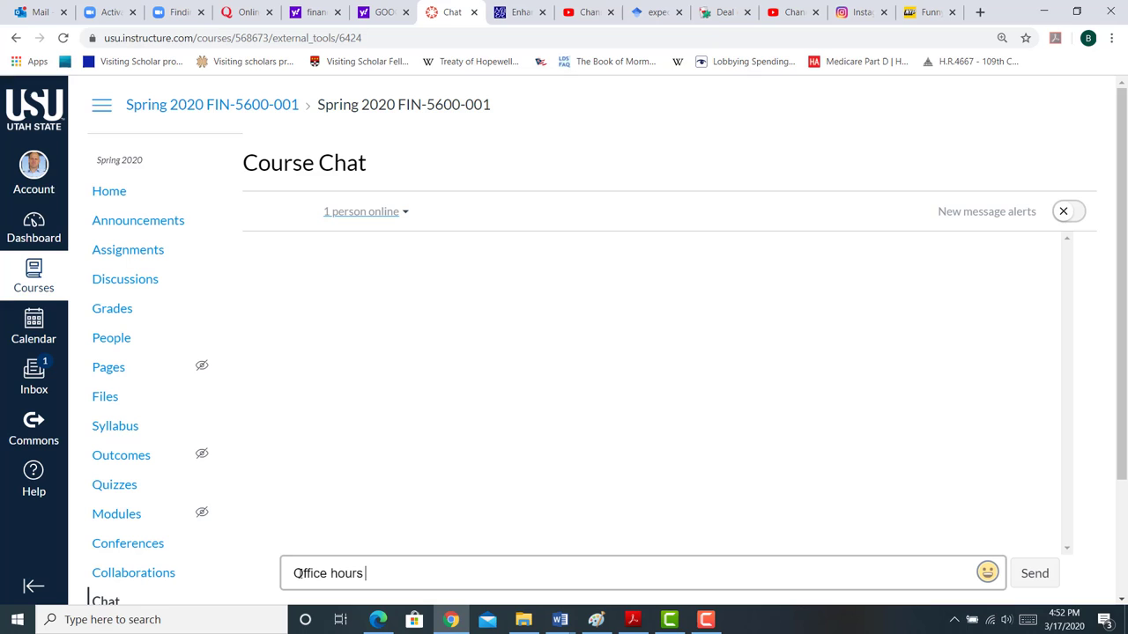
pyautogui.write('start')
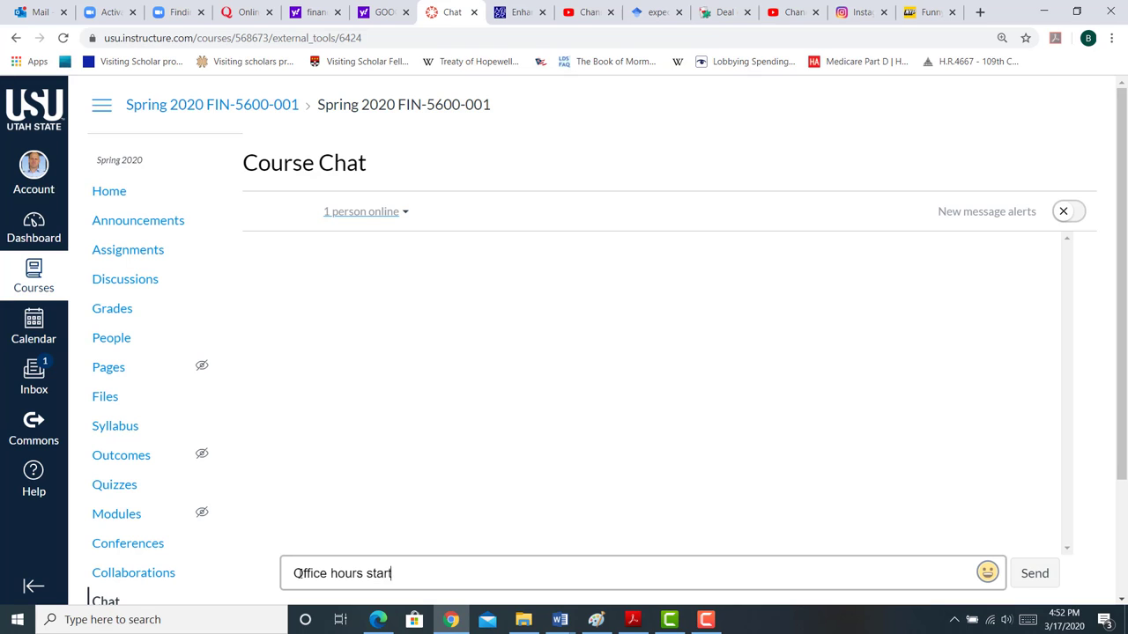
pyautogui.click(1034, 572)
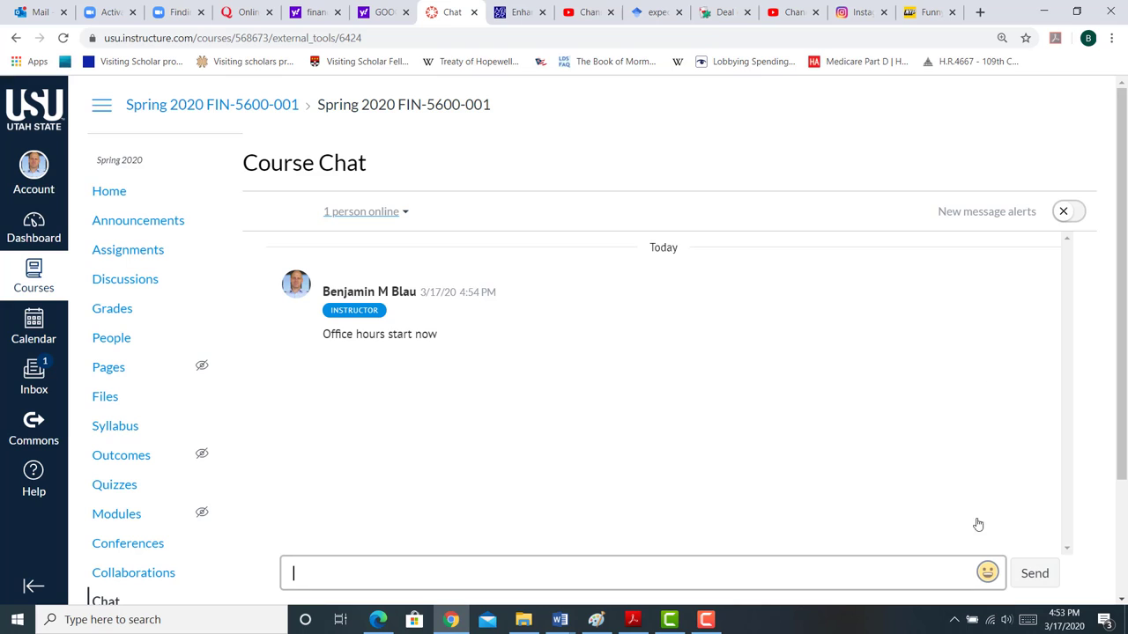
pyautogui.moveTo(1018, 303)
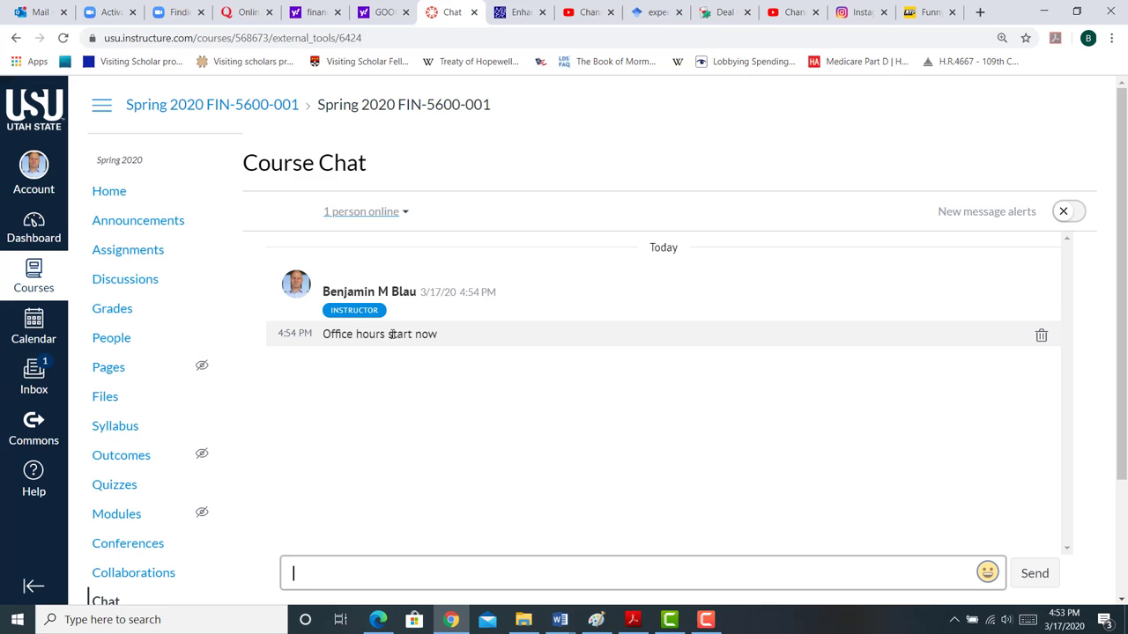
# Trash the 'Office hours start now' message and confirm Delete
pyautogui.click(1041, 335)
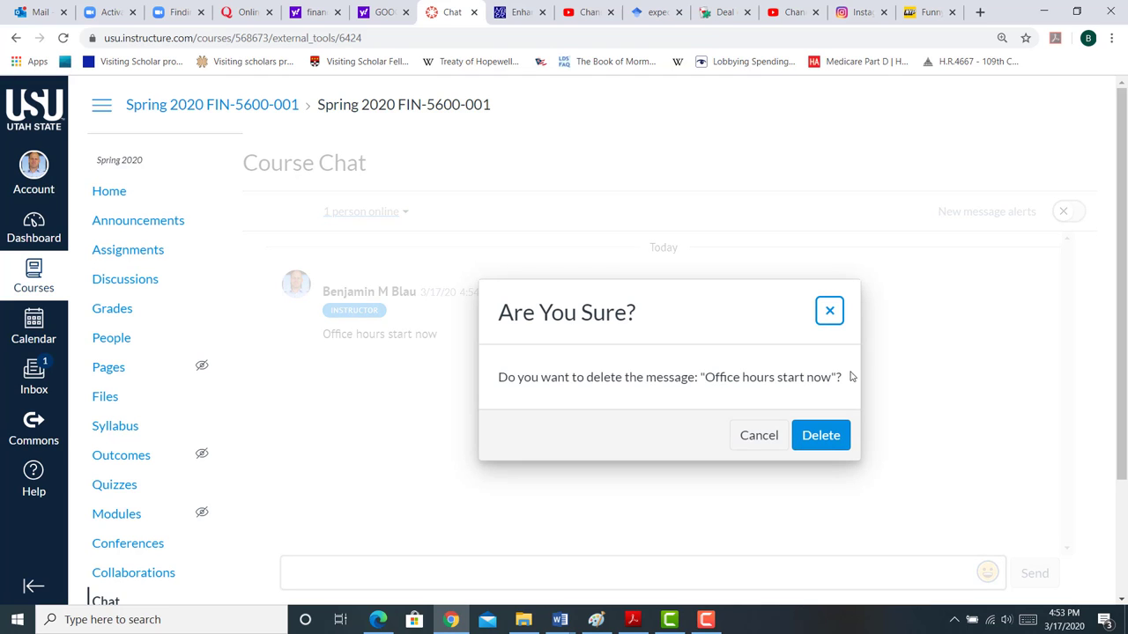
pyautogui.click(820, 434)
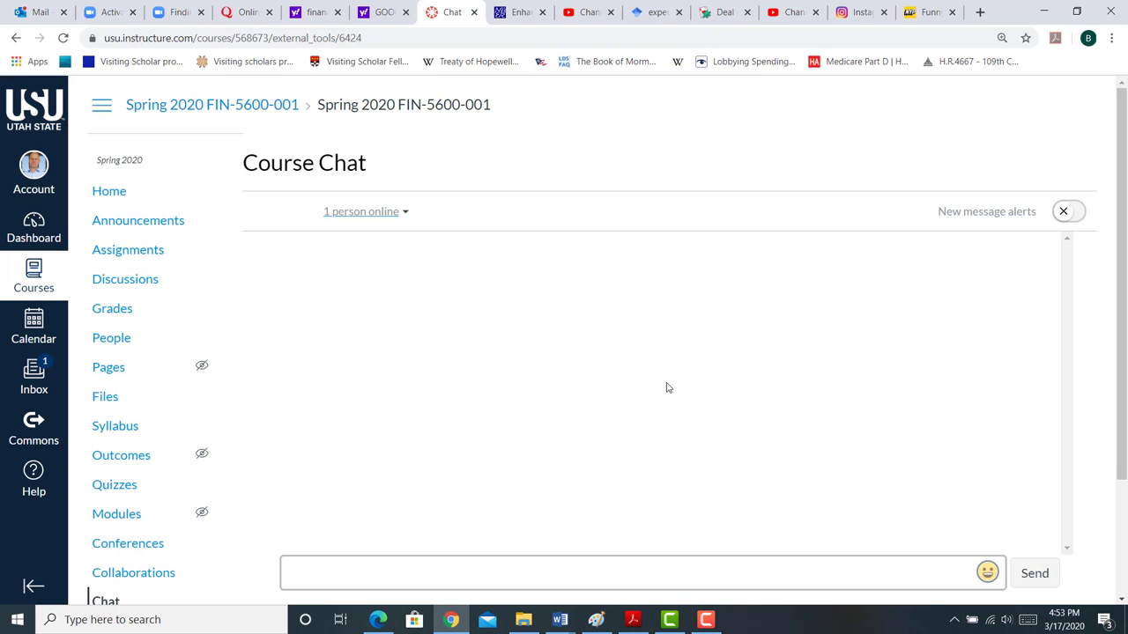
pyautogui.moveTo(532, 309)
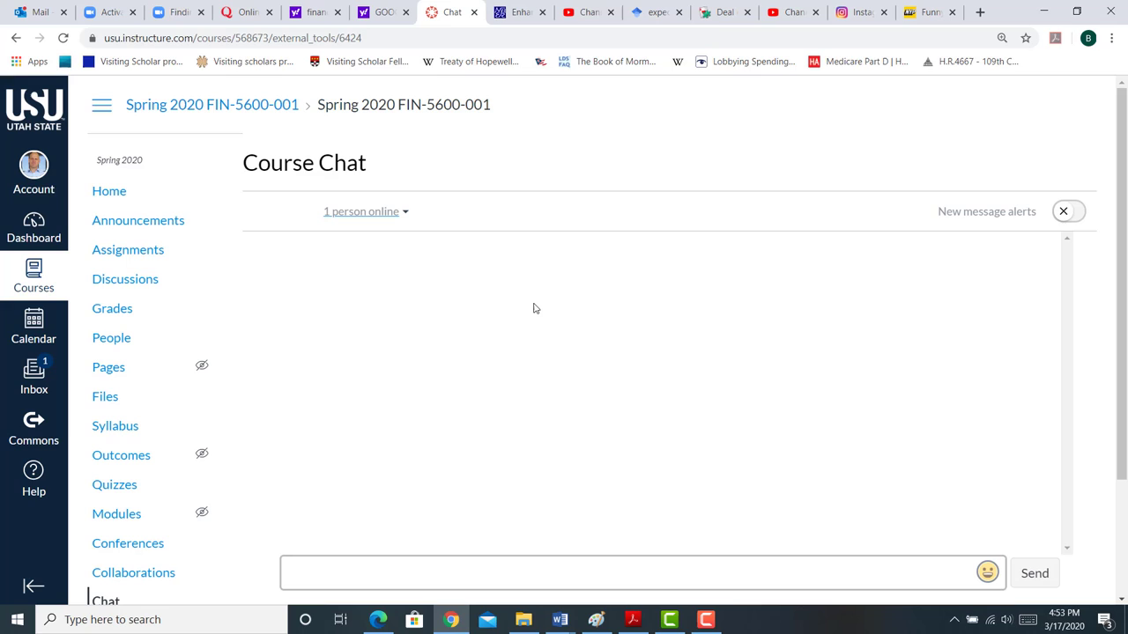
pyautogui.moveTo(617, 340)
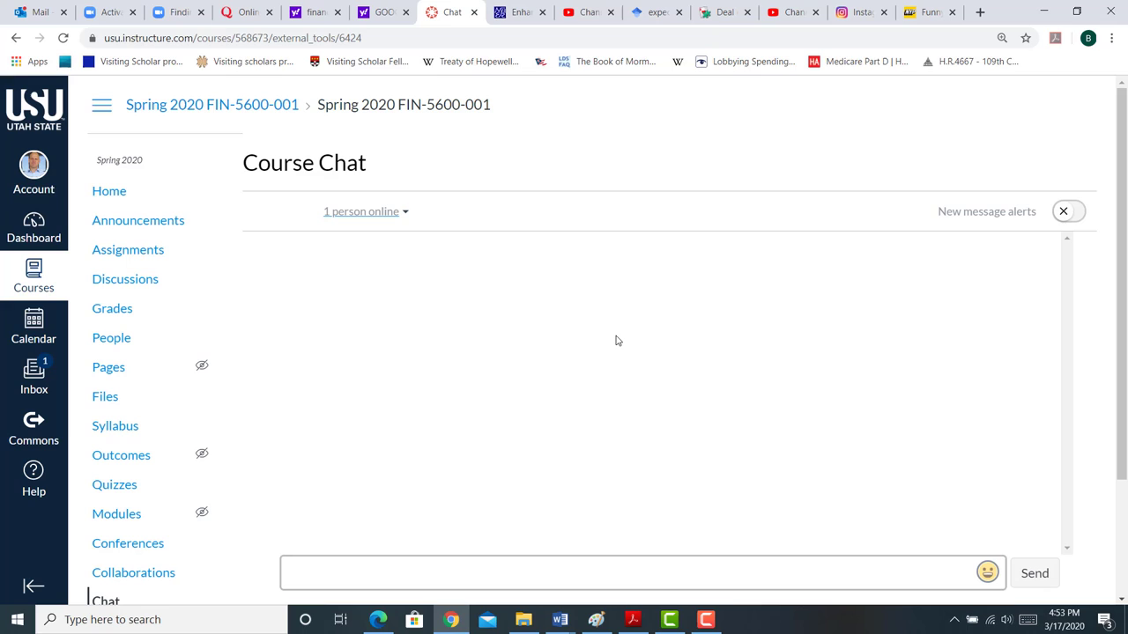
pyautogui.moveTo(377, 379)
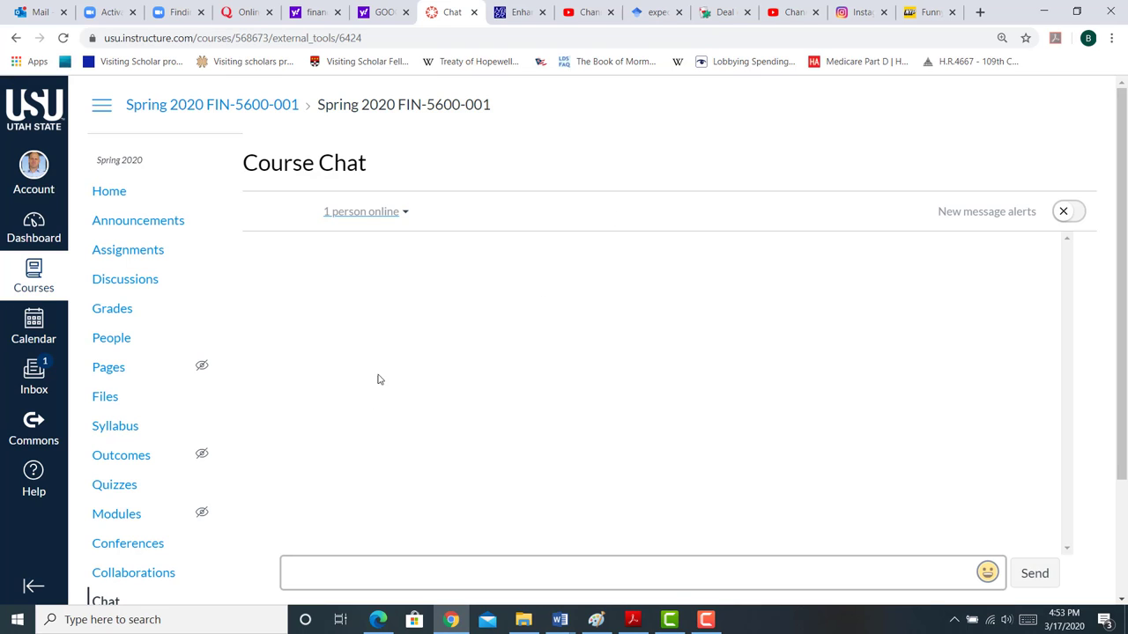
pyautogui.moveTo(605, 330)
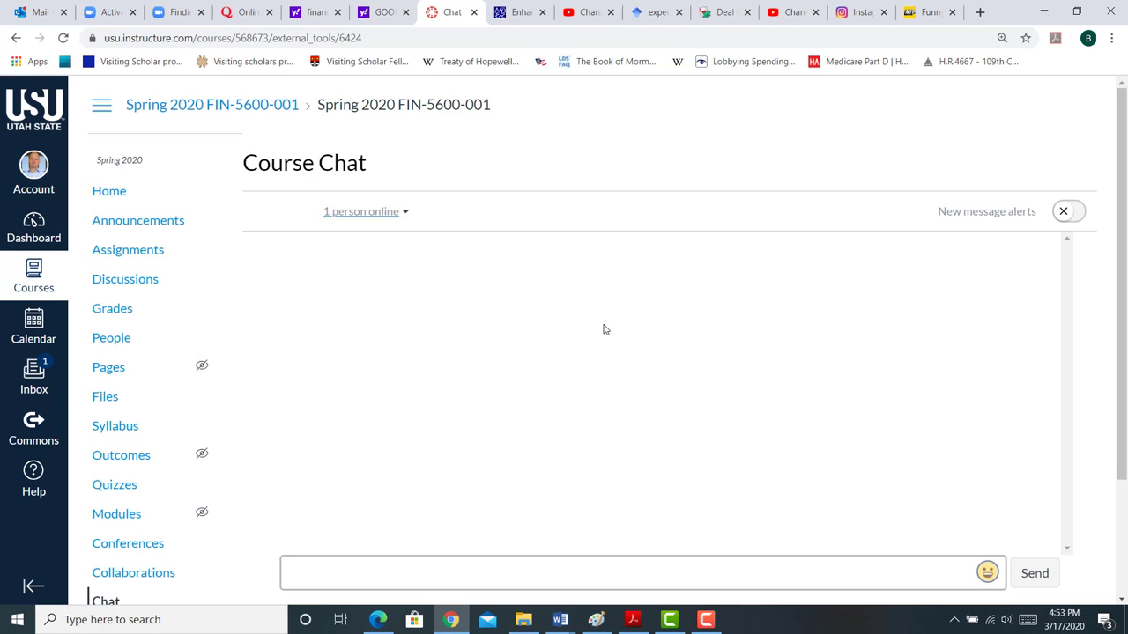
pyautogui.moveTo(502, 153)
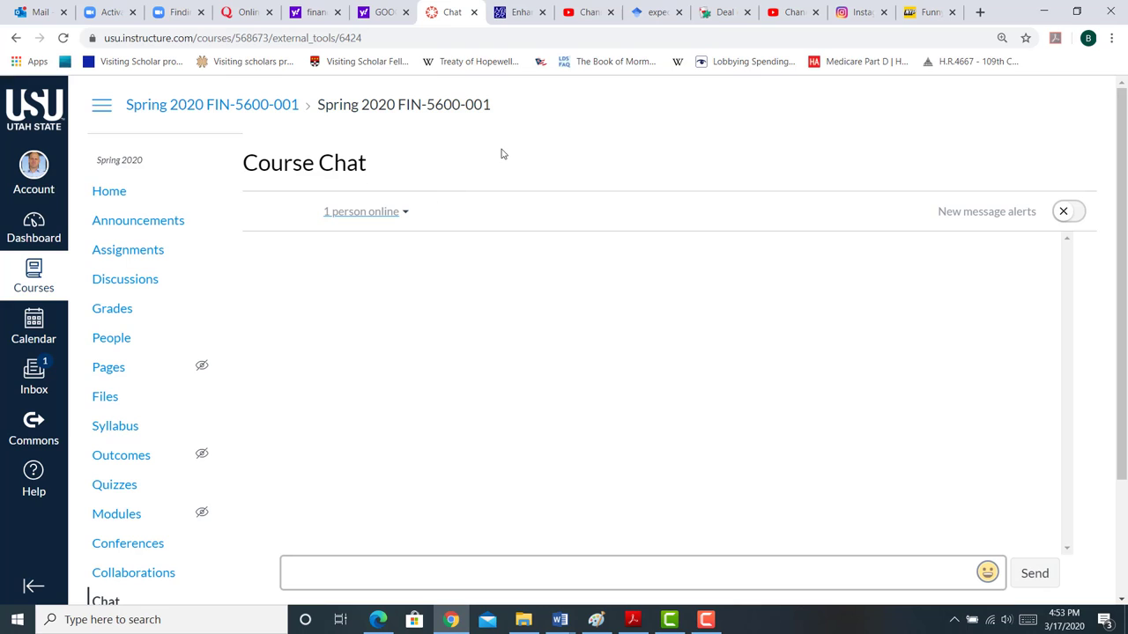
pyautogui.moveTo(794, 178)
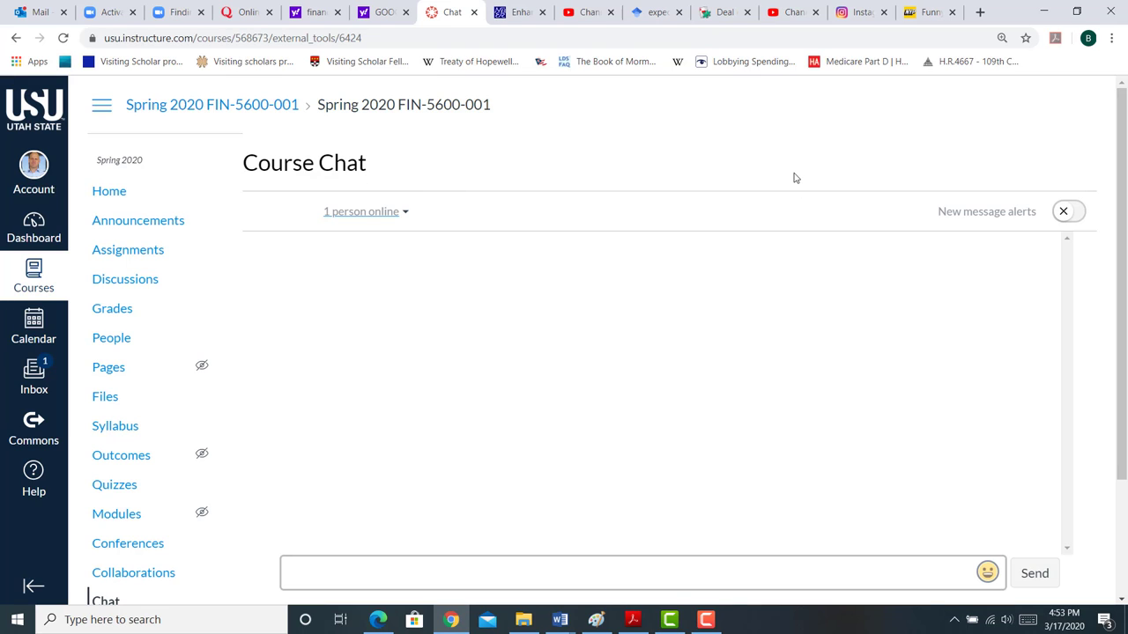
pyautogui.moveTo(787, 386)
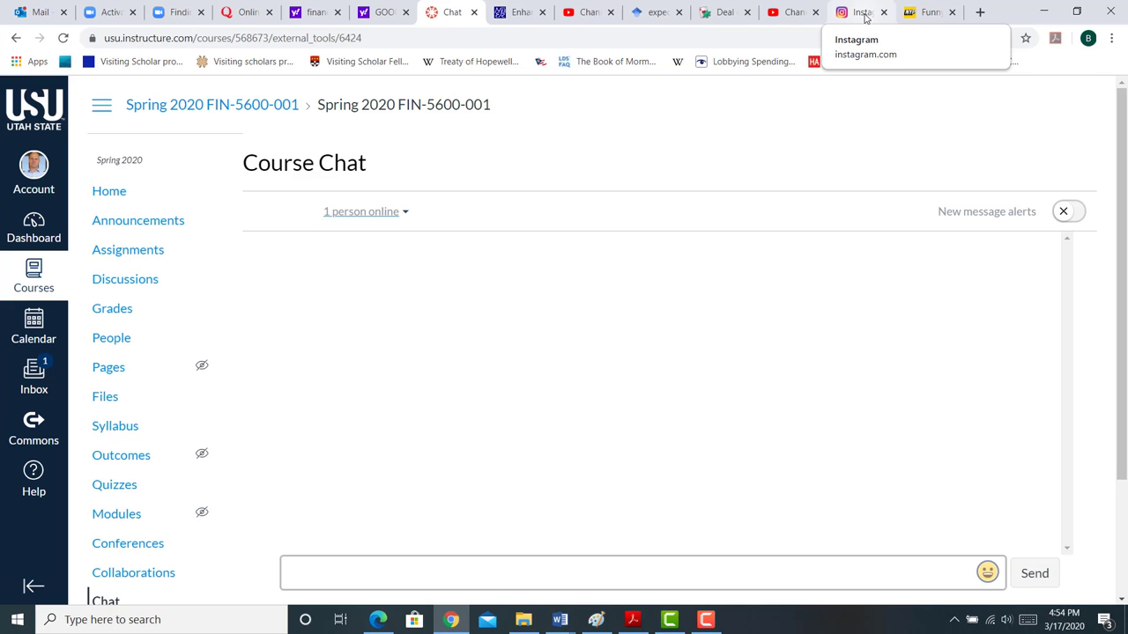
# Open the professorbenblau Instagram profile showing 0 posts, 48 followers, 4 following
pyautogui.click(859, 11)
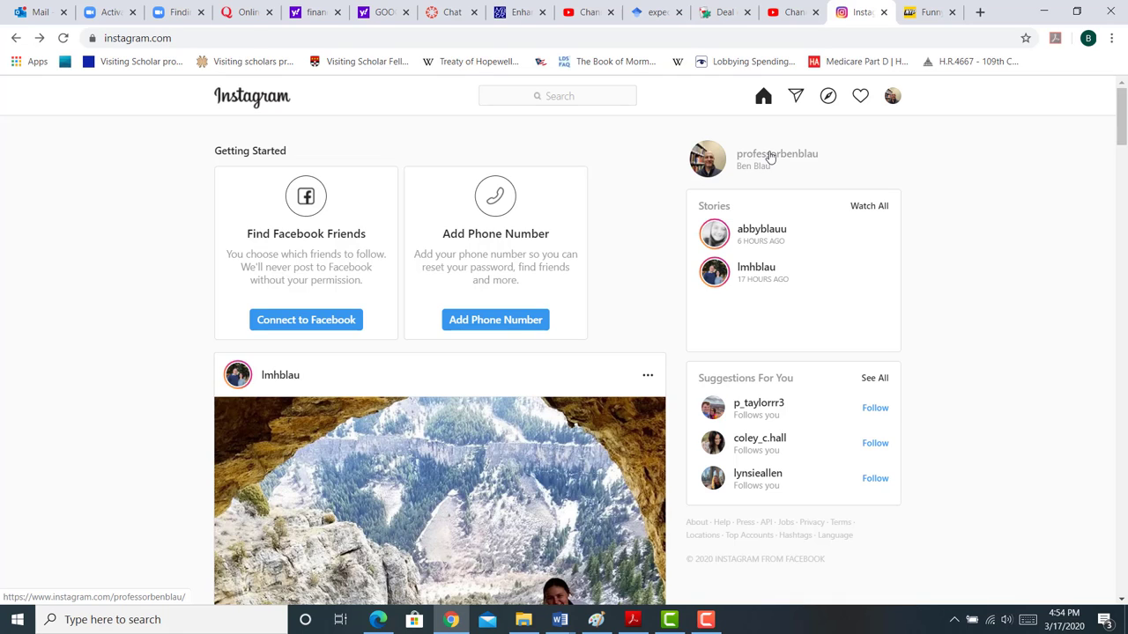
pyautogui.click(776, 154)
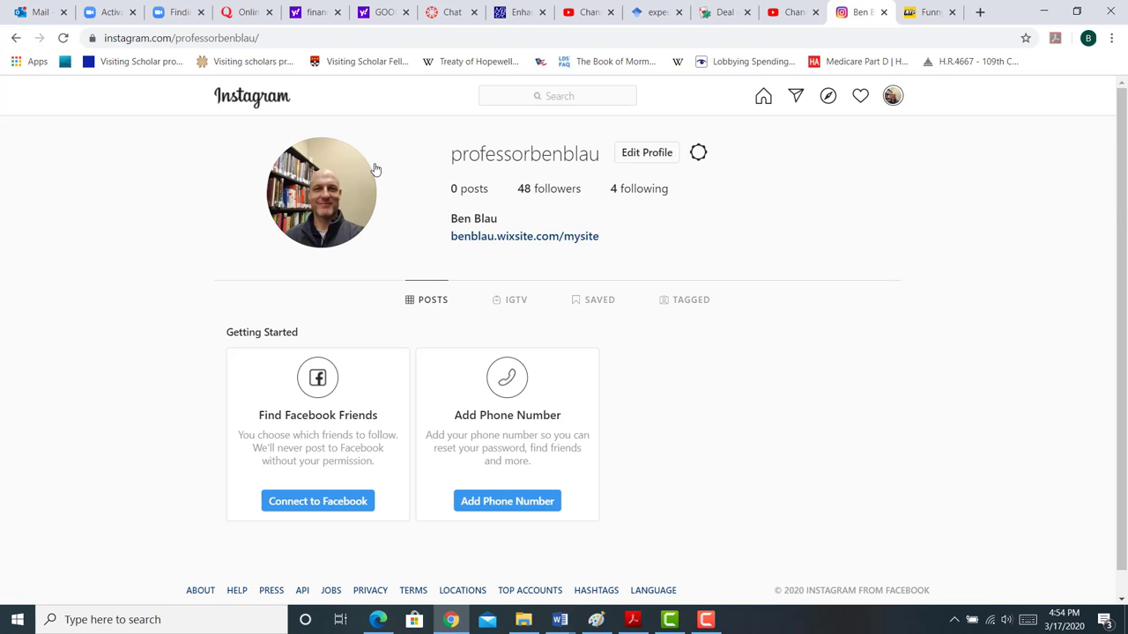
pyautogui.moveTo(574, 190)
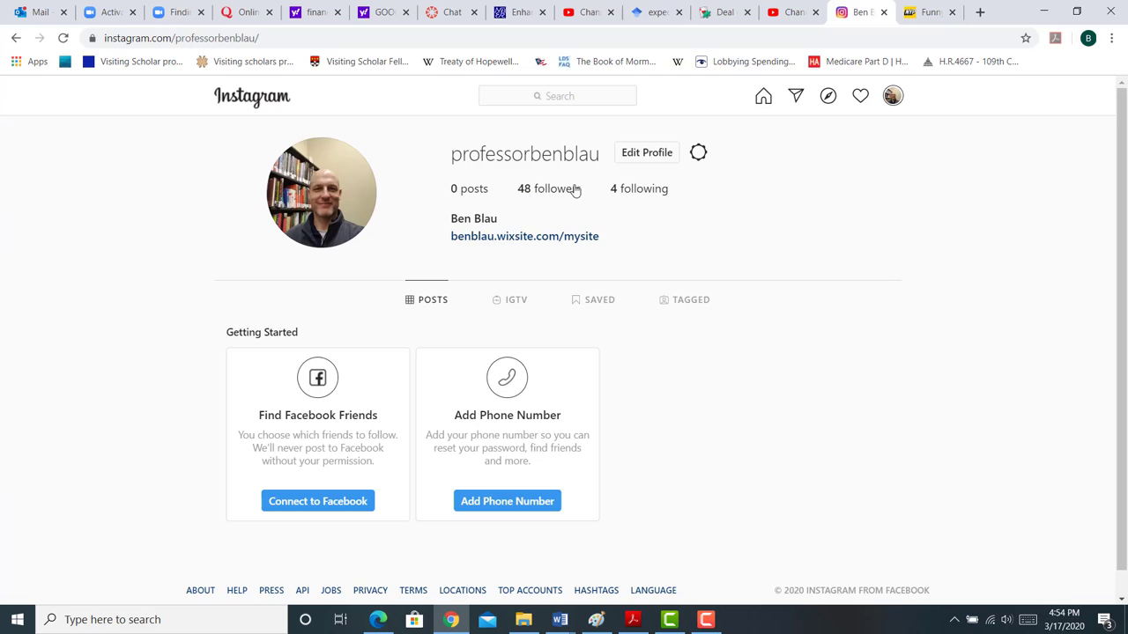
pyautogui.moveTo(906, 445)
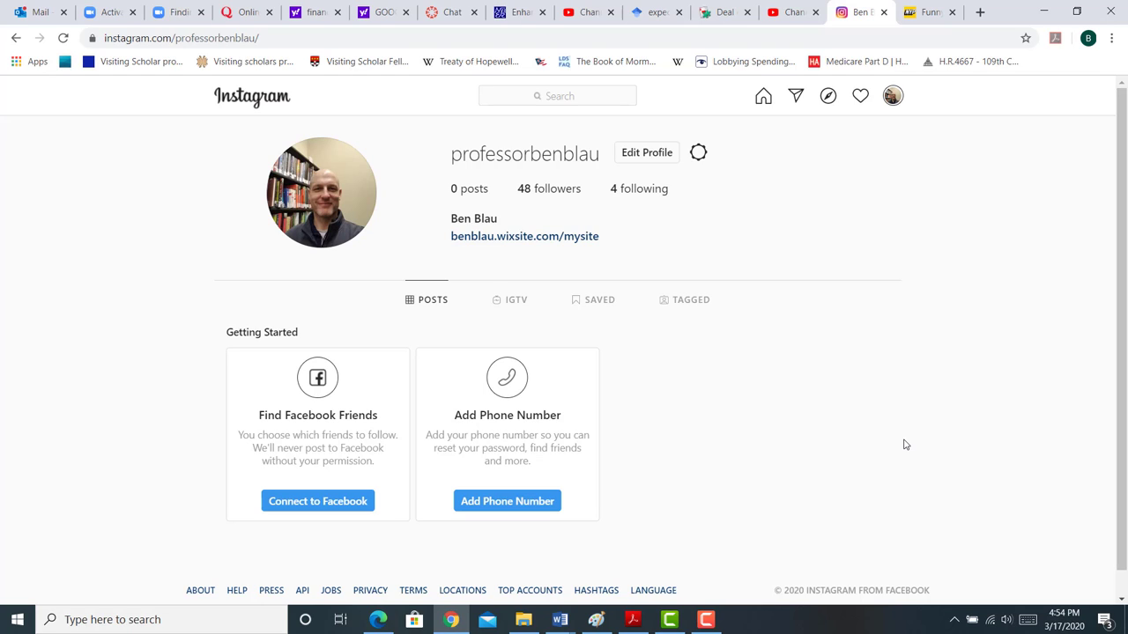
pyautogui.moveTo(423, 243)
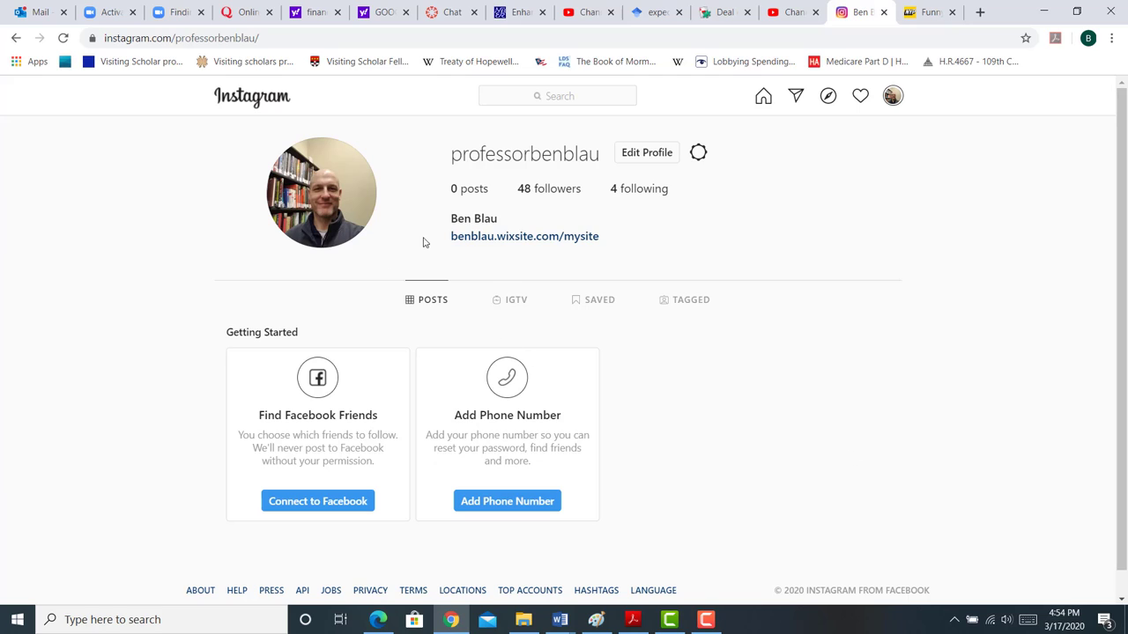
pyautogui.moveTo(478, 279)
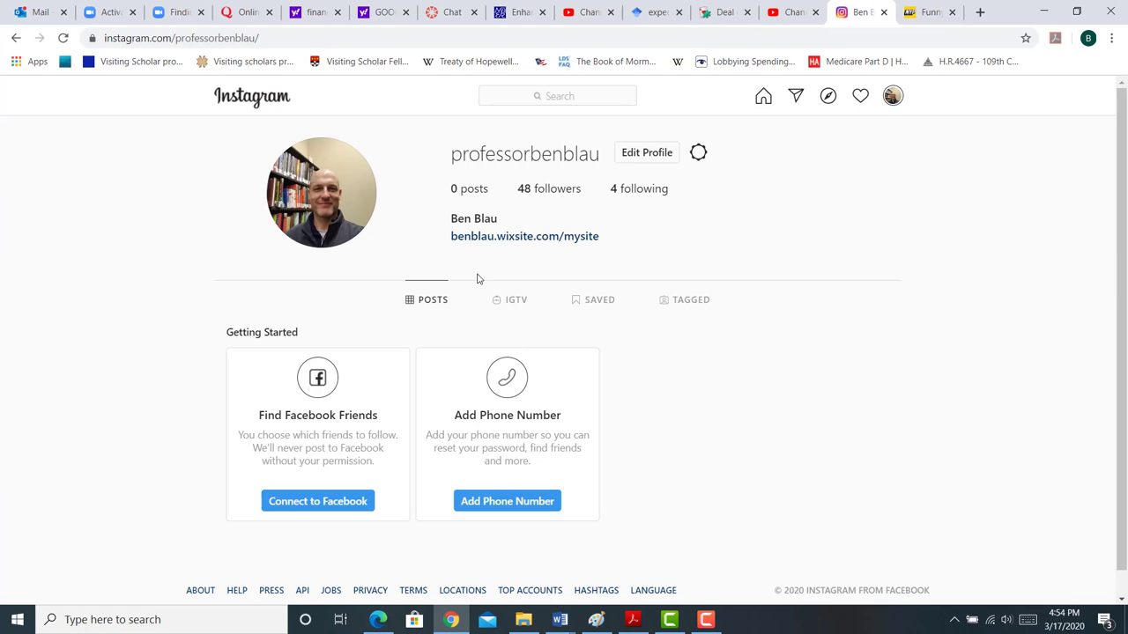
pyautogui.moveTo(520, 311)
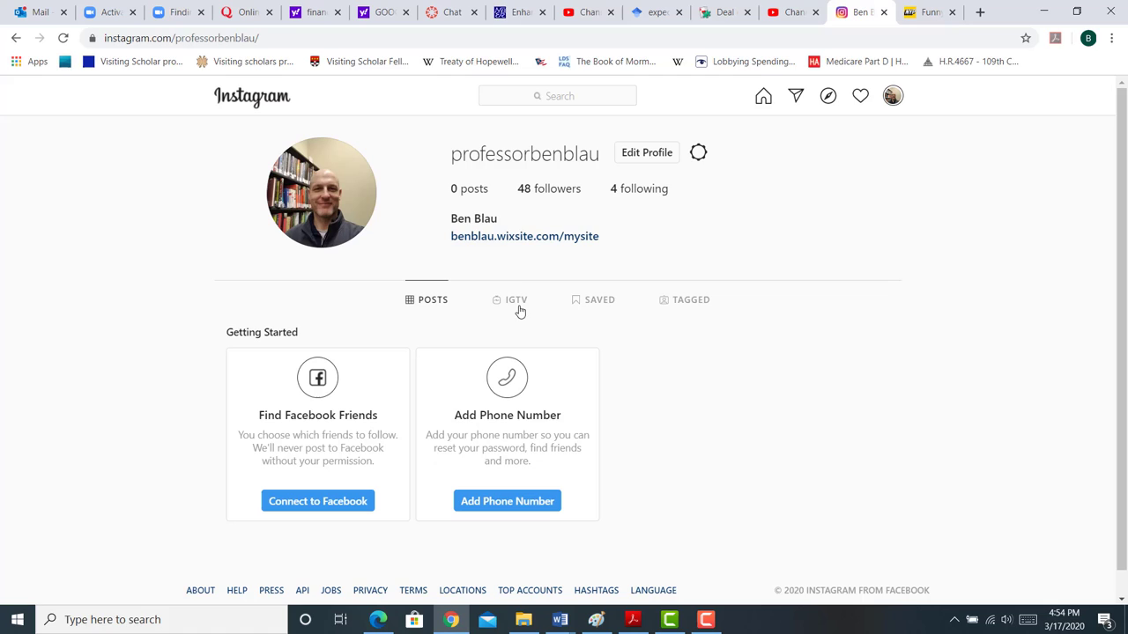
pyautogui.moveTo(626, 342)
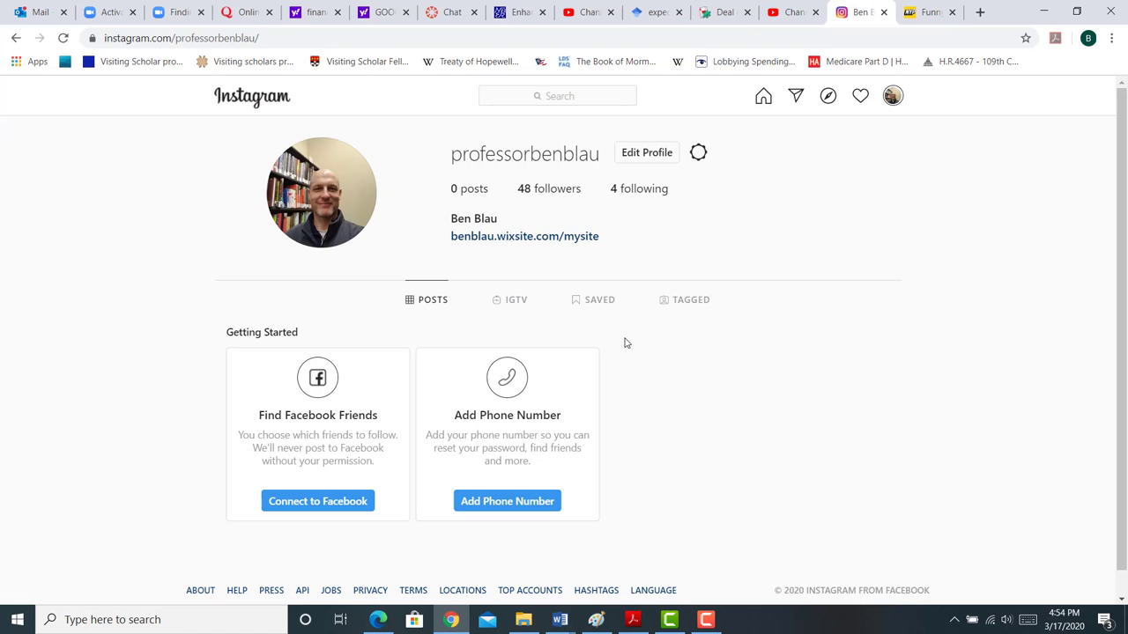
pyautogui.moveTo(761, 431)
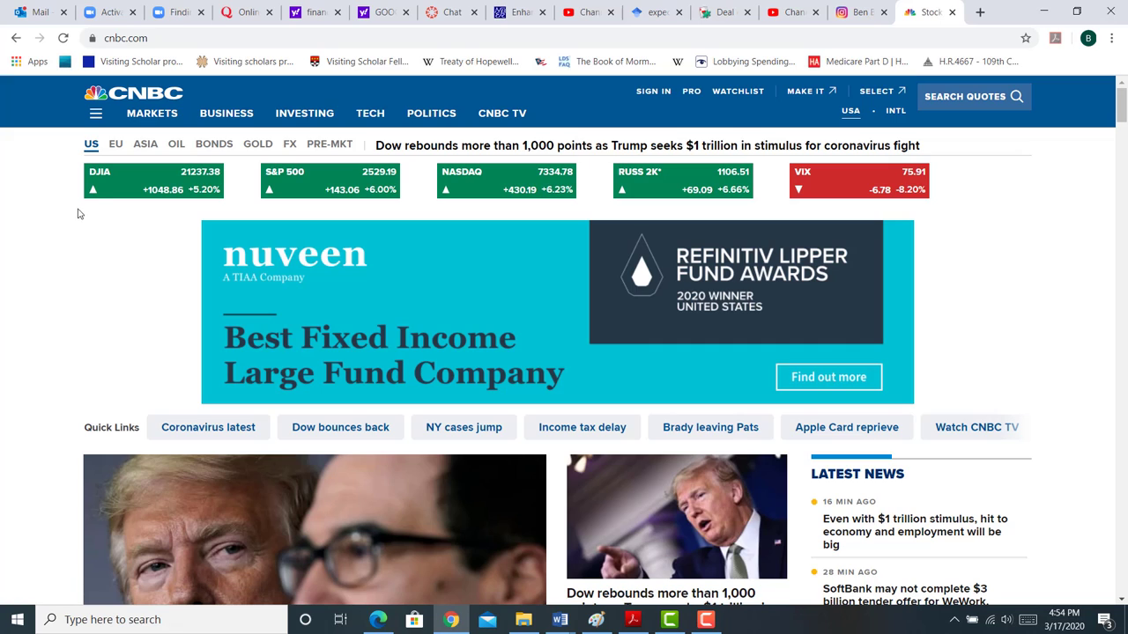
pyautogui.moveTo(52, 183)
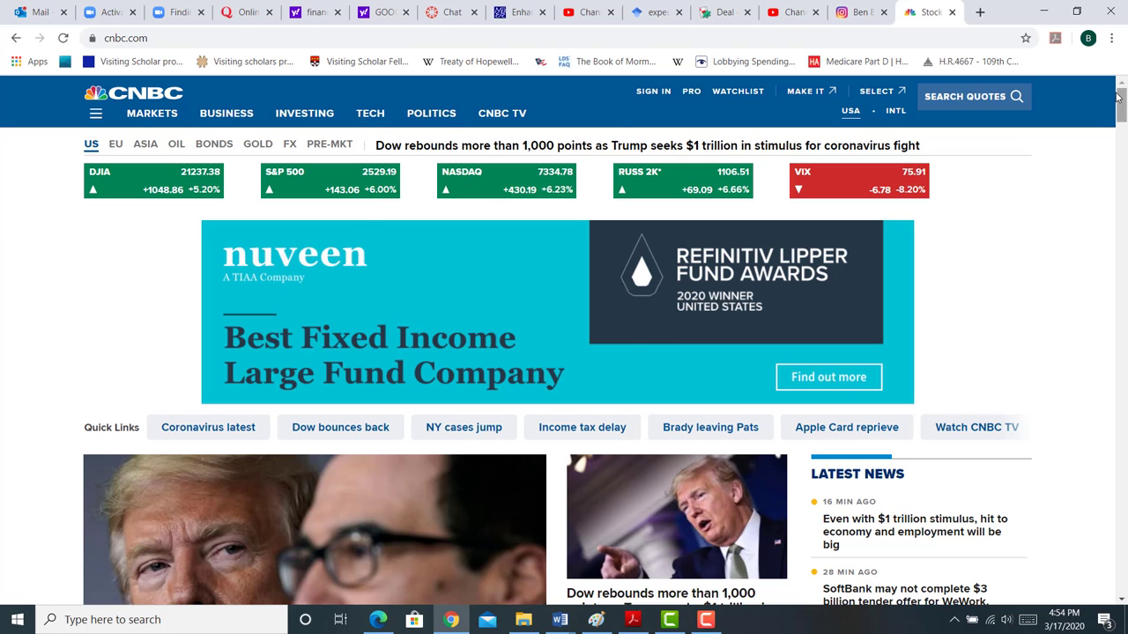
# Switch from the CNBC market headlines back to the Instagram profile tab
pyautogui.click(855, 12)
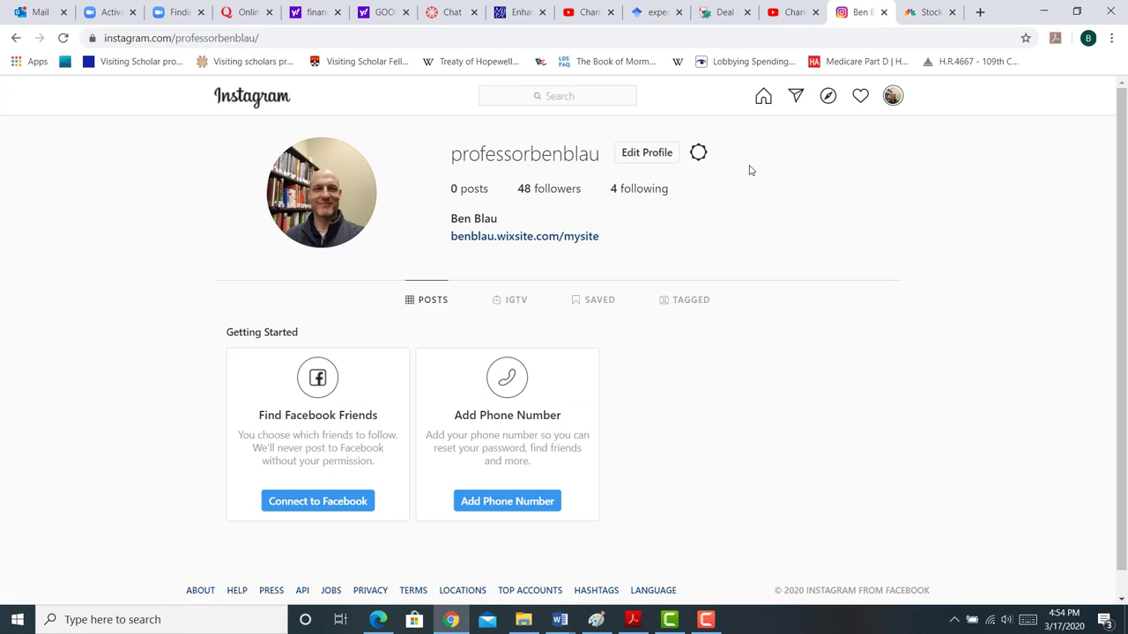
pyautogui.moveTo(843, 287)
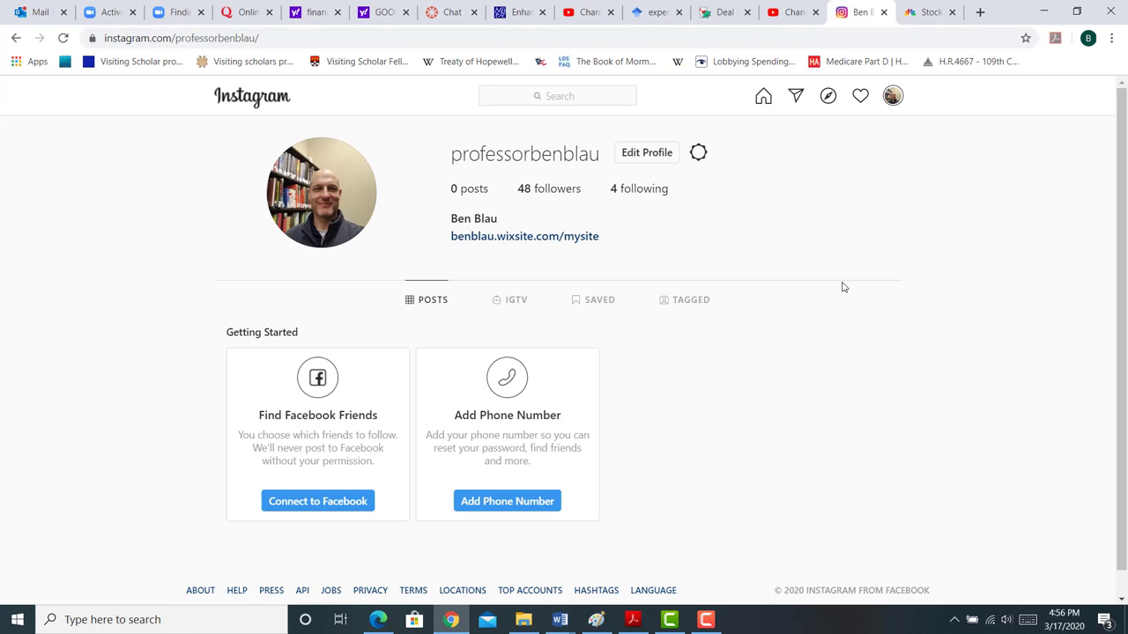
pyautogui.moveTo(919, 388)
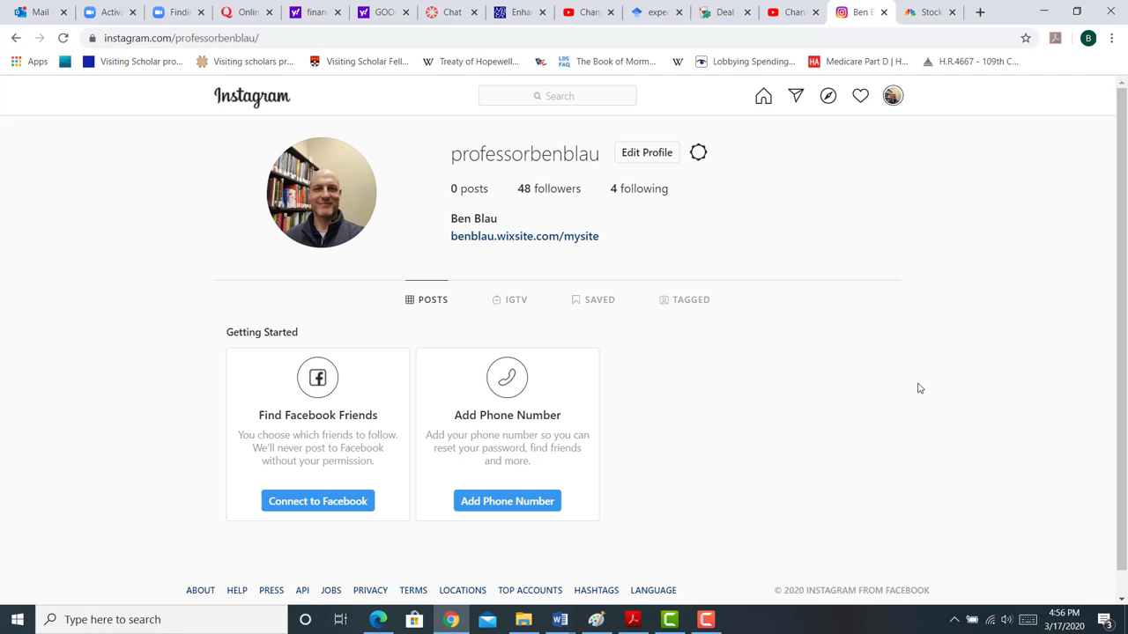
# Switch to the Canvas Course Chat tab, empty with one person online
pyautogui.click(450, 11)
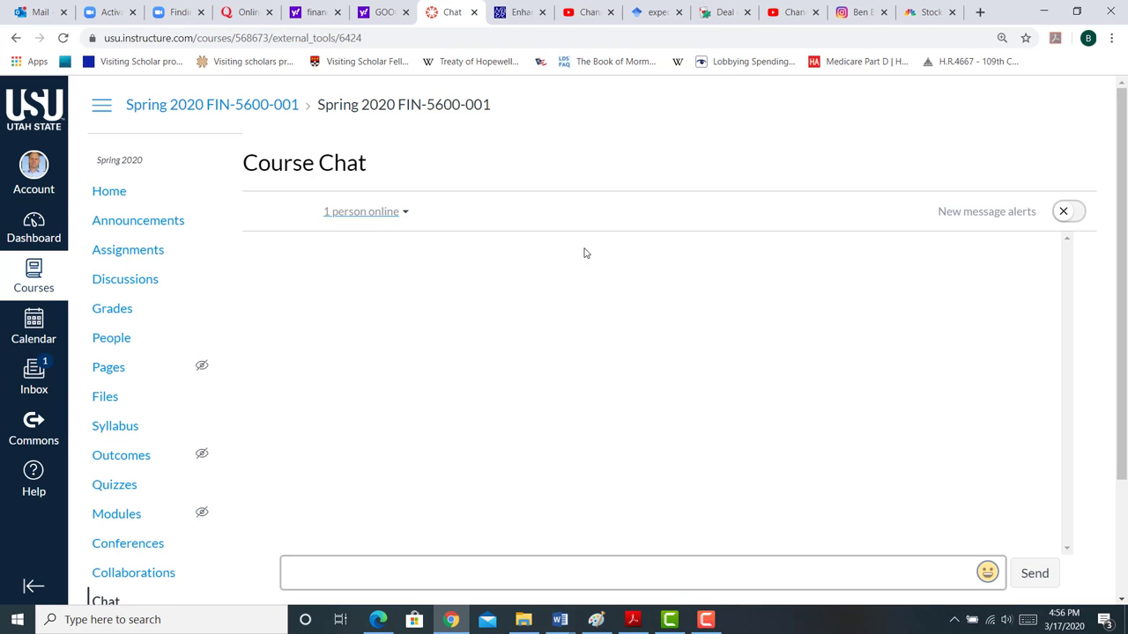
# Flip to Instagram and back to Course Chat, then open the course Files list
pyautogui.click(859, 11)
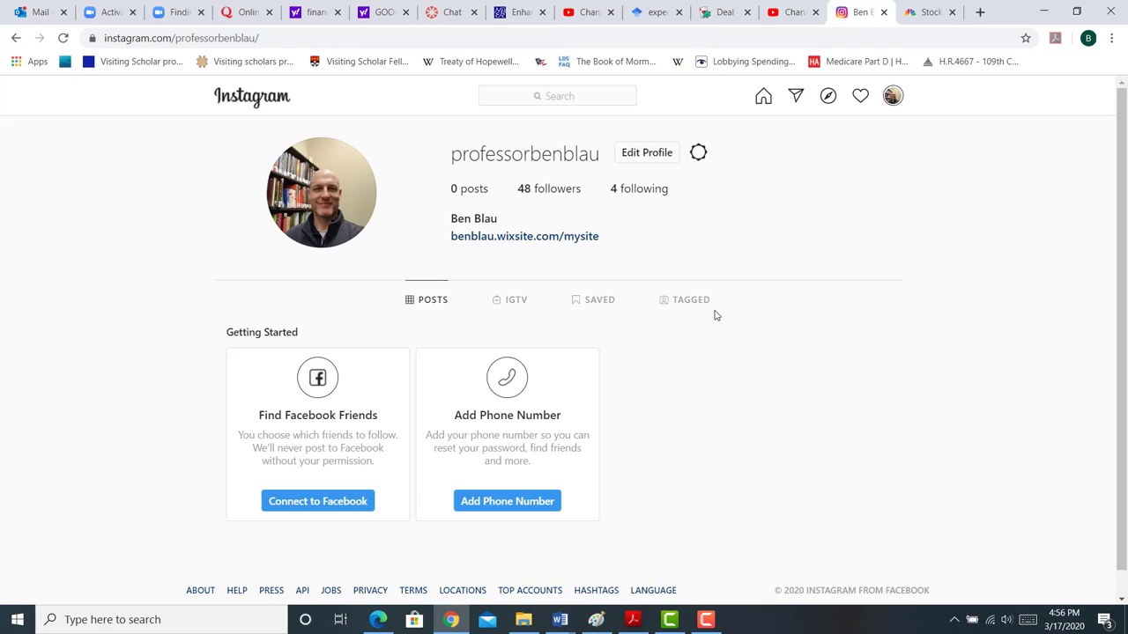
pyautogui.moveTo(896, 297)
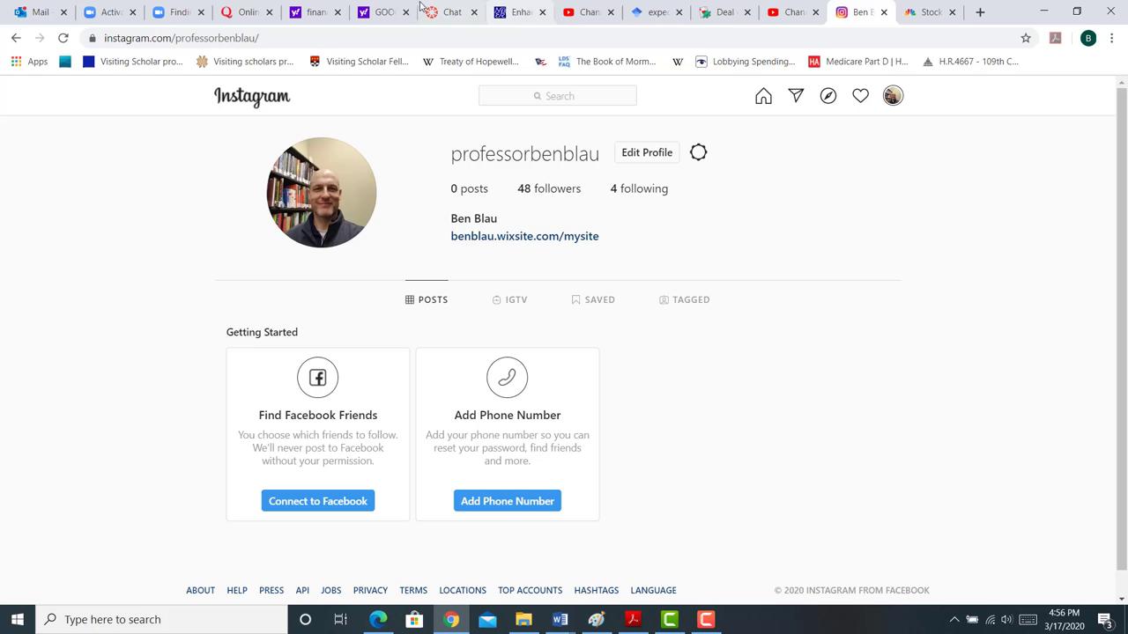
pyautogui.click(451, 12)
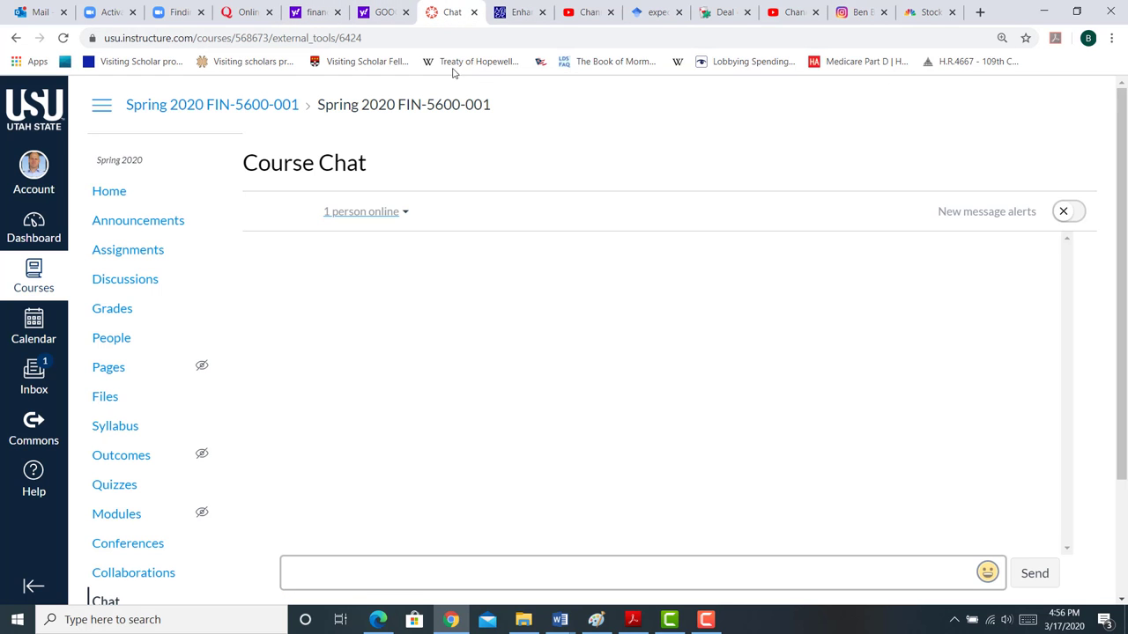
pyautogui.click(104, 396)
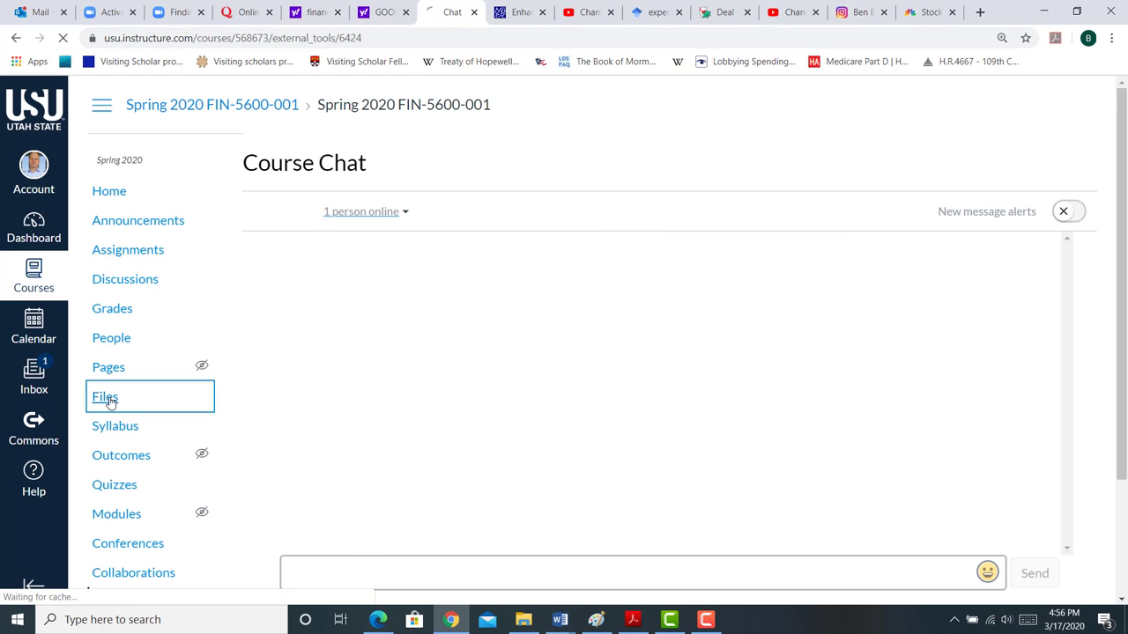
pyautogui.click(104, 396)
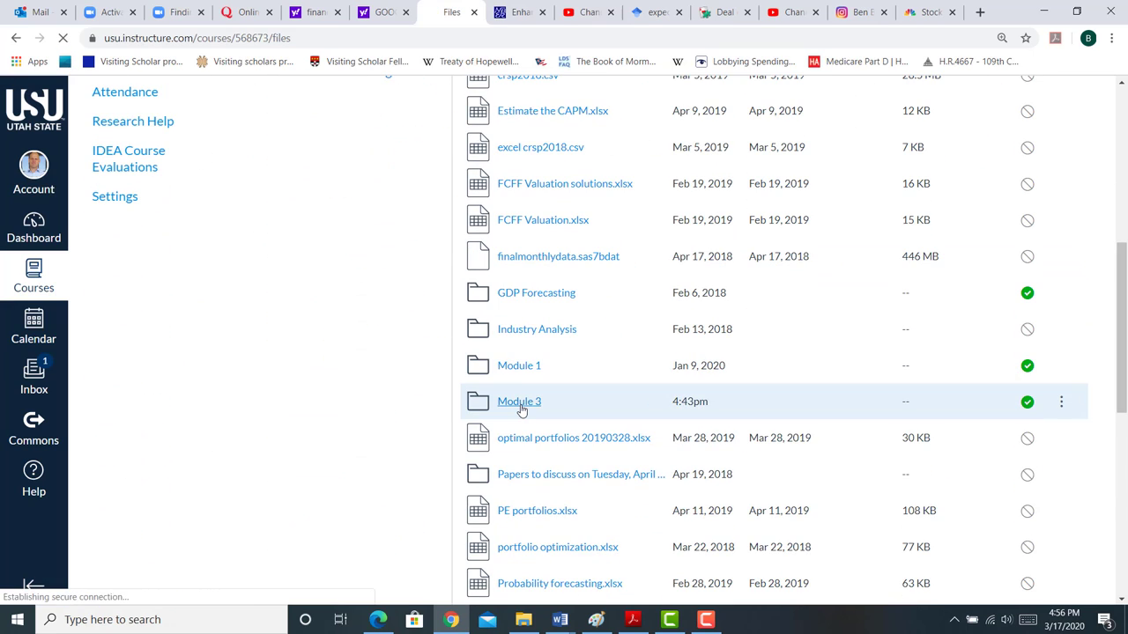
# Open the Module 3 folder and preview Lecture Outline.docx again
pyautogui.click(519, 401)
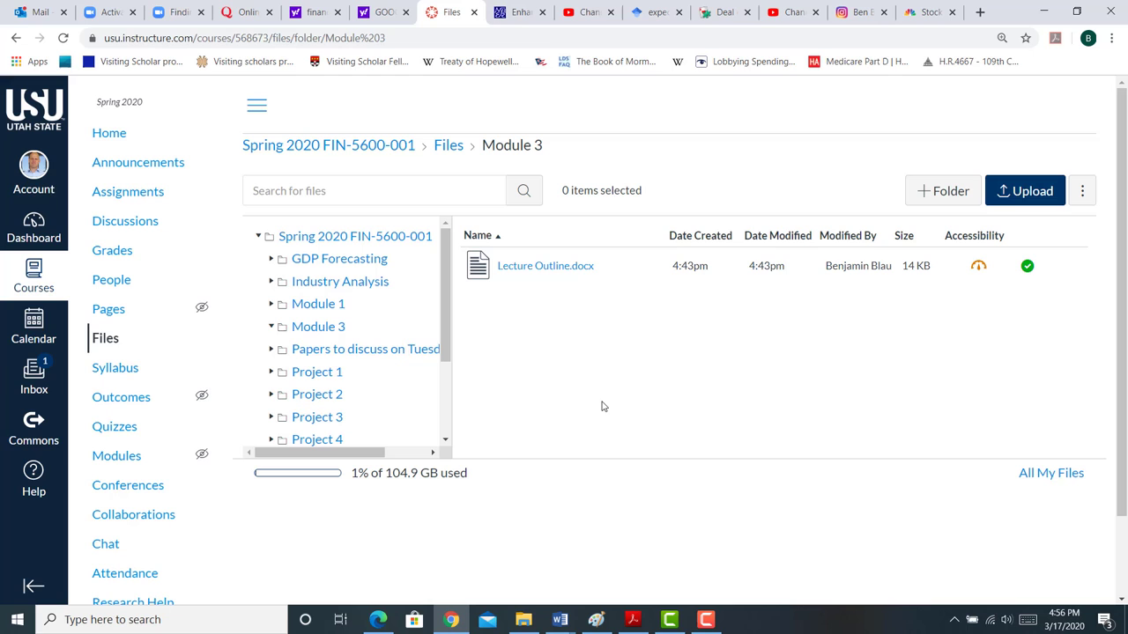
pyautogui.moveTo(544, 265)
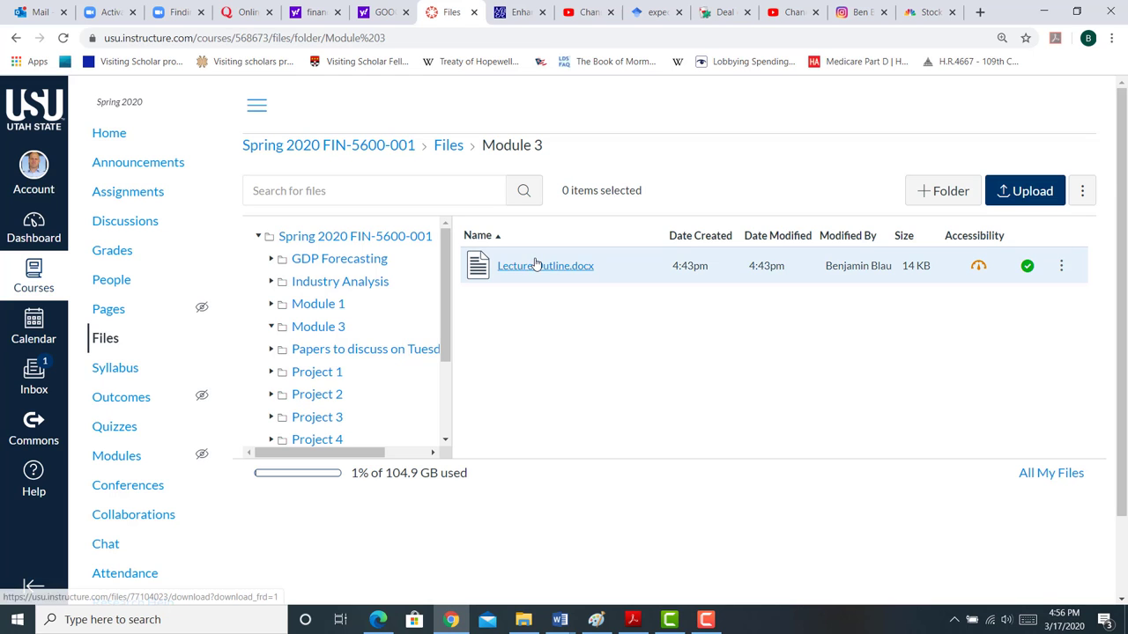
pyautogui.click(546, 266)
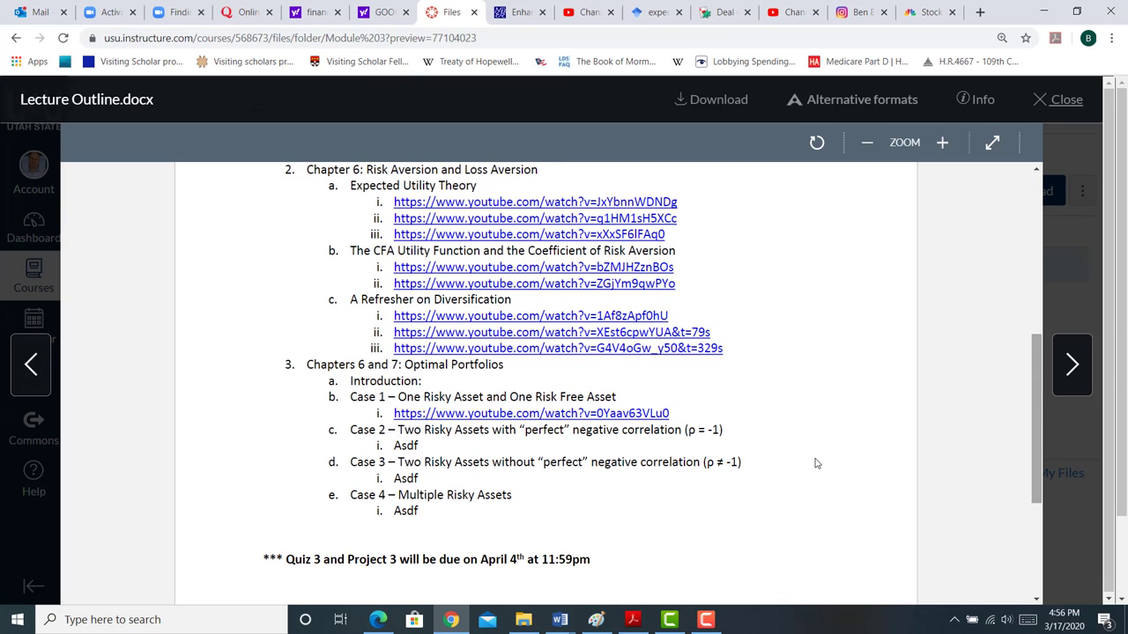
pyautogui.moveTo(743, 543)
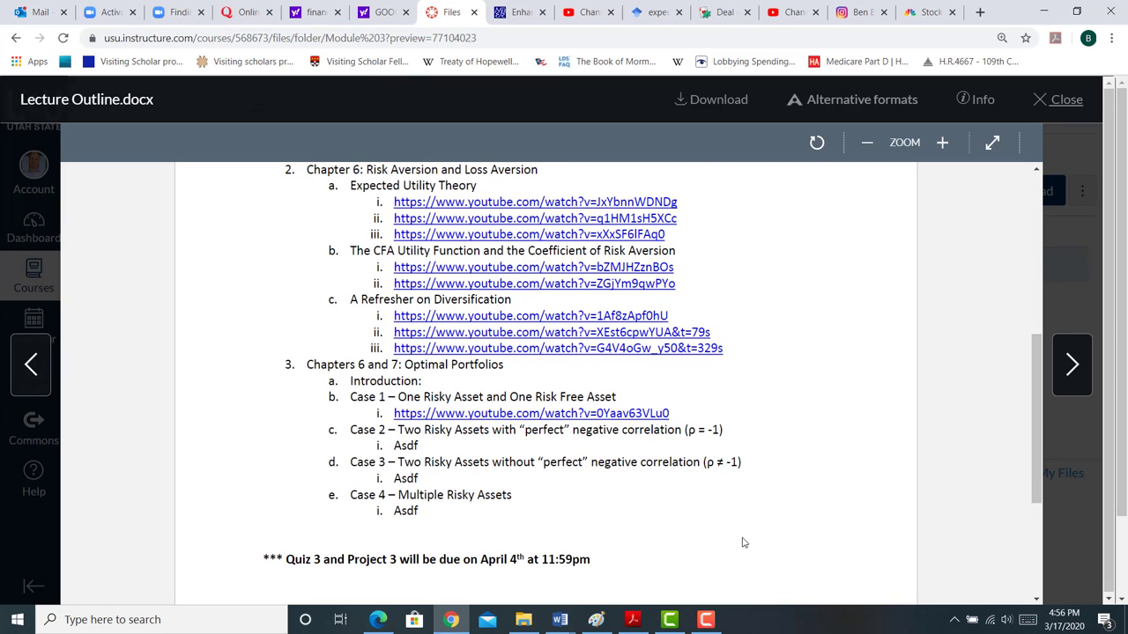
# Open Module 3's Lecture Outline.docx in the file preview
pyautogui.click(706, 619)
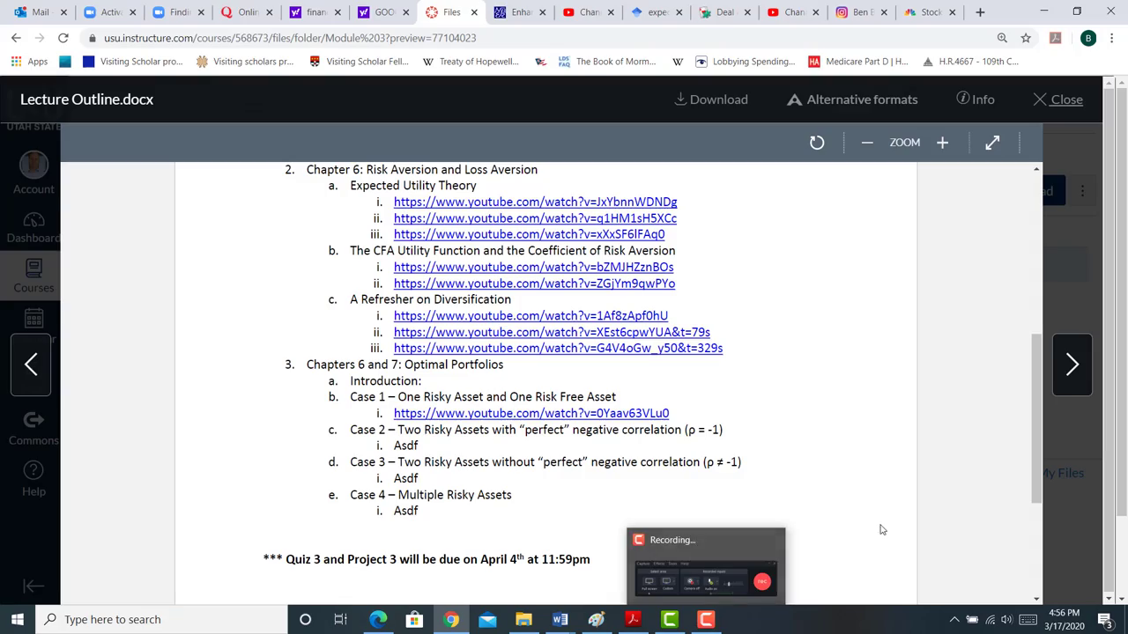
pyautogui.moveTo(808, 552)
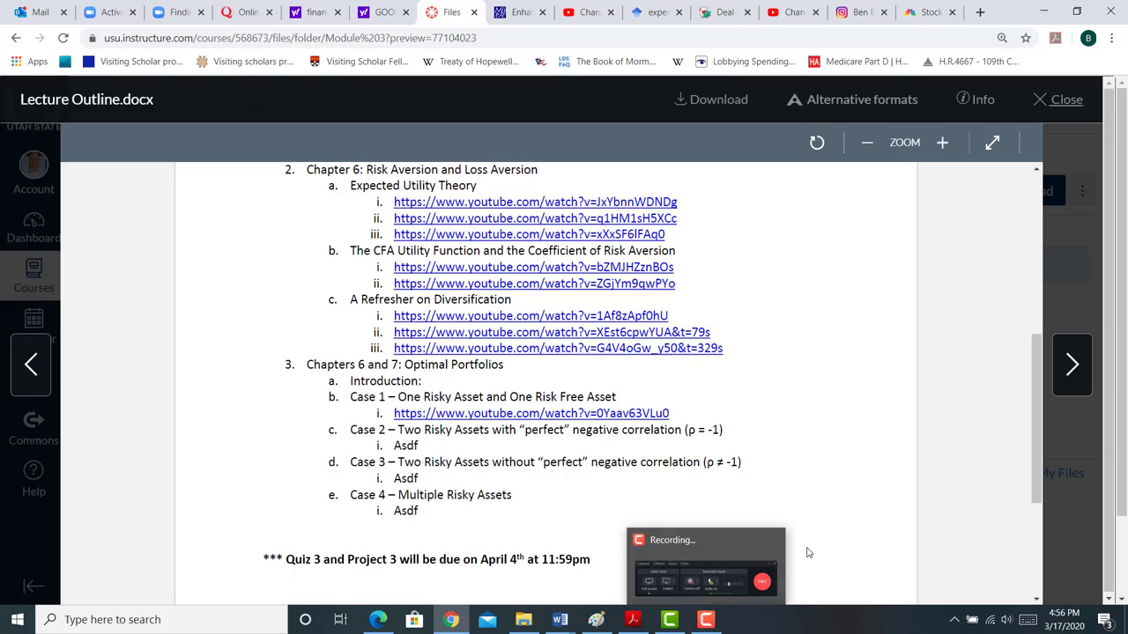